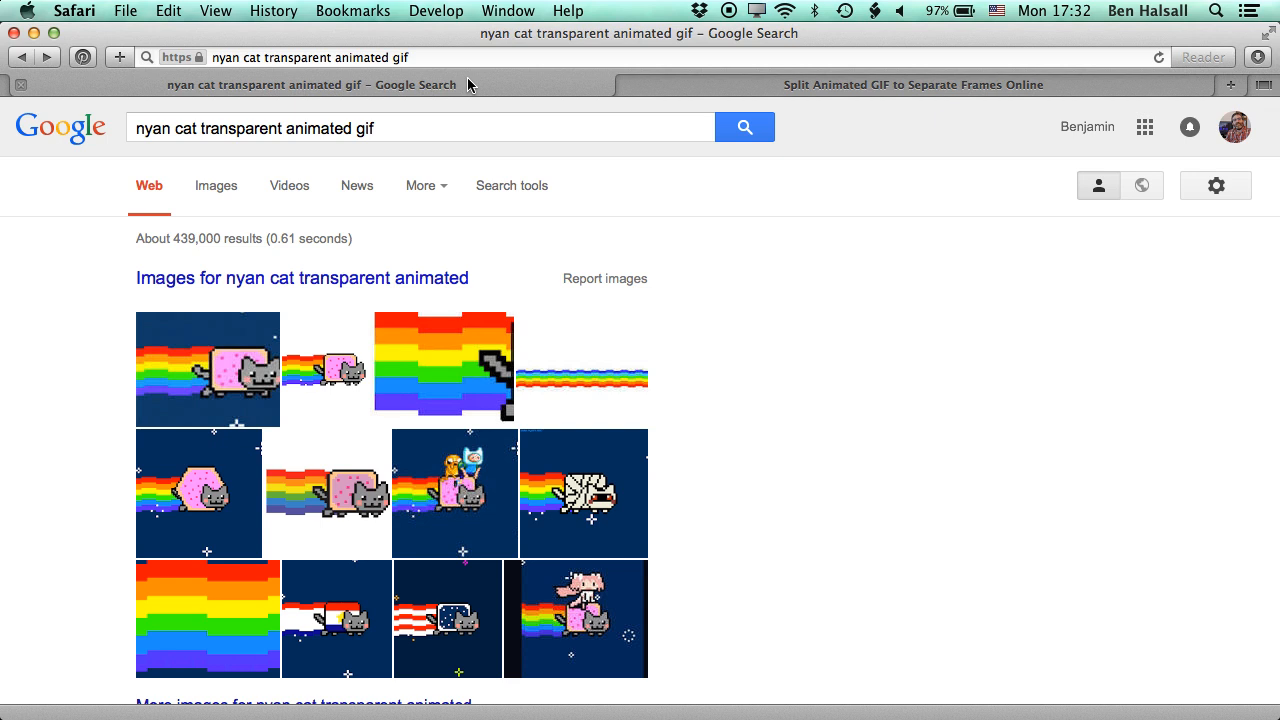
{"action": "mouse_move", "coordinate": [335, 365]}
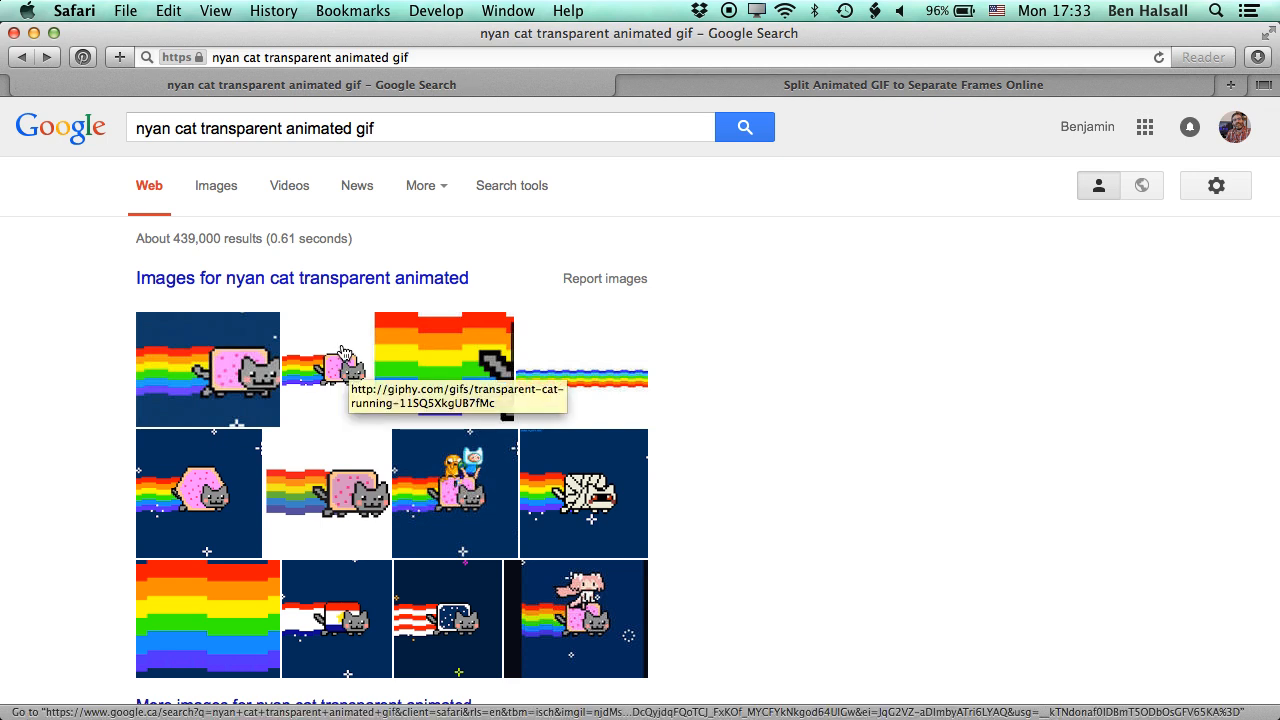
Step: Open the transparent running Nyan Cat GIF (giphy.gif) full size from Google image results
{"action": "left_click", "coordinate": [340, 375]}
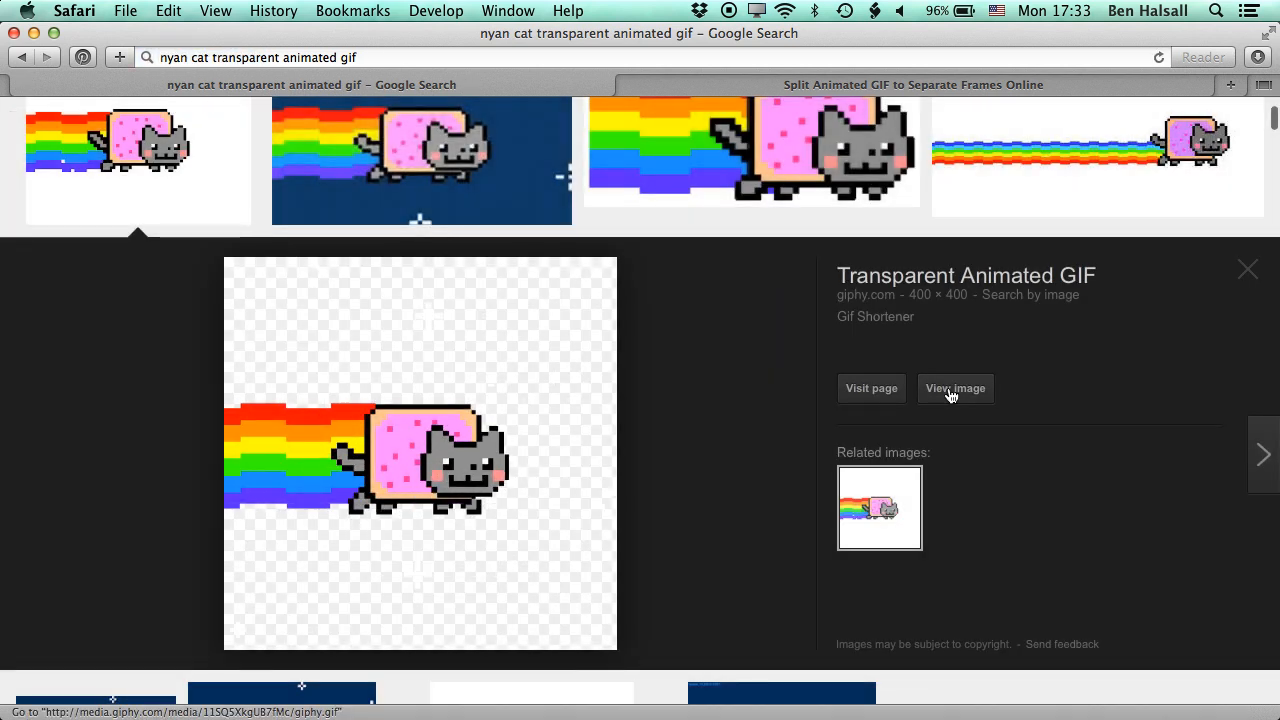
{"action": "left_click", "coordinate": [955, 388]}
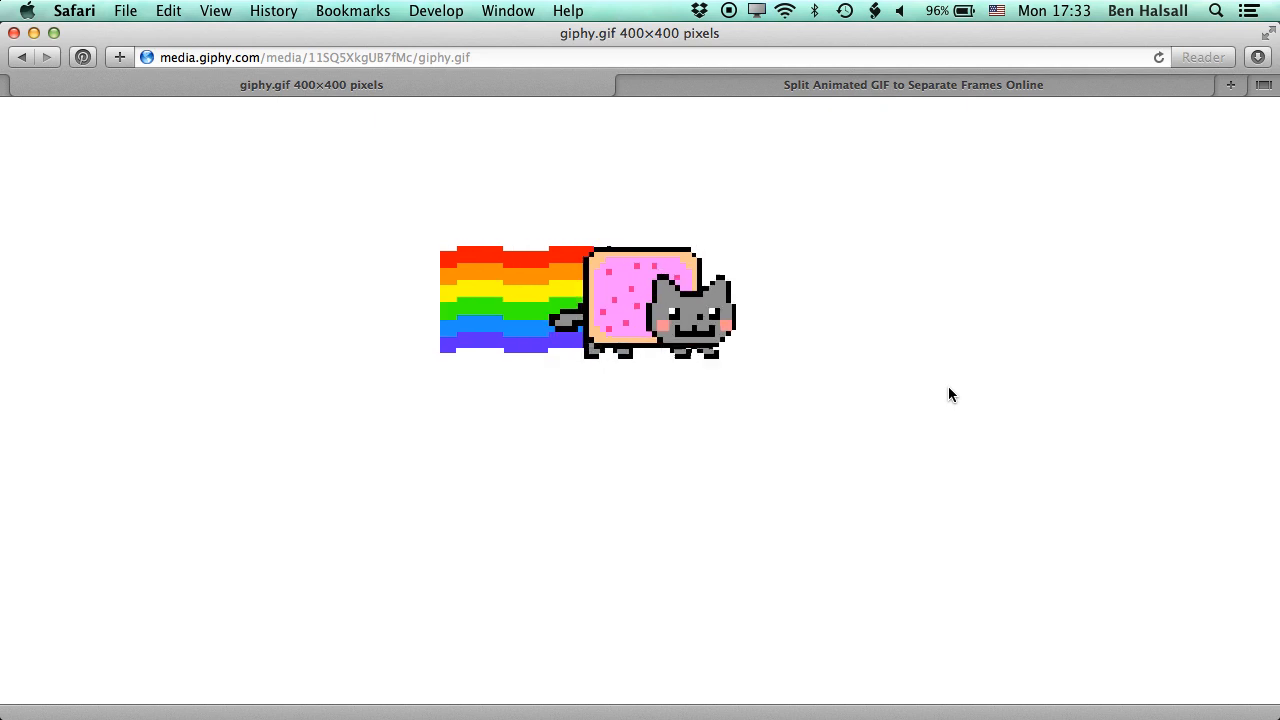
{"action": "left_click", "coordinate": [125, 11]}
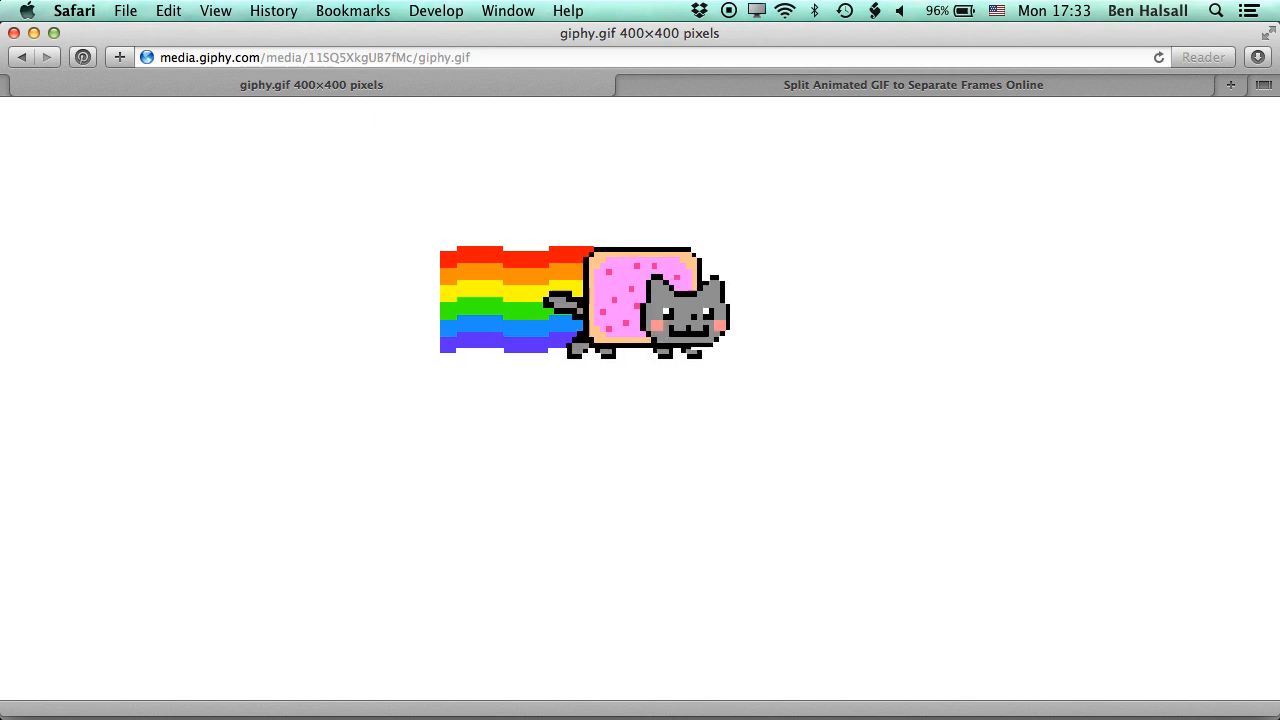
Step: Upload nyan-cat-gif.gif to GIFMaker.me's split-animated-GIF tool
{"action": "left_click", "coordinate": [912, 84]}
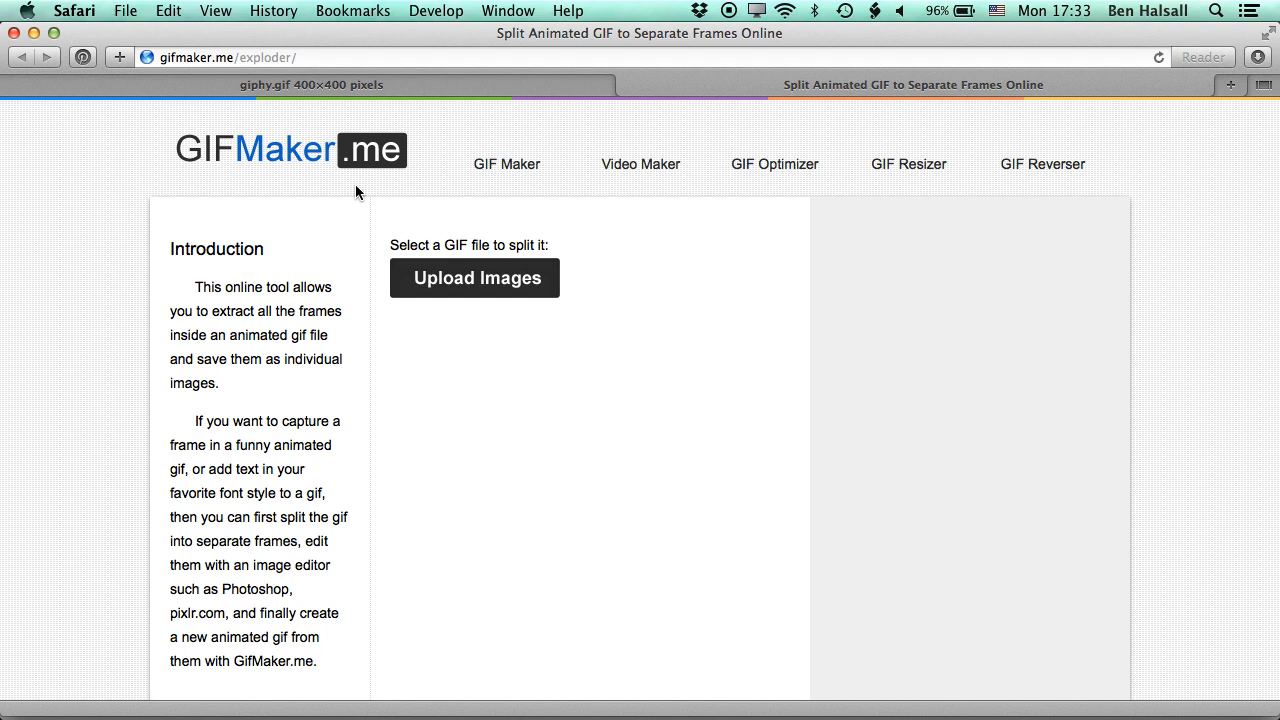
{"action": "left_click", "coordinate": [474, 277]}
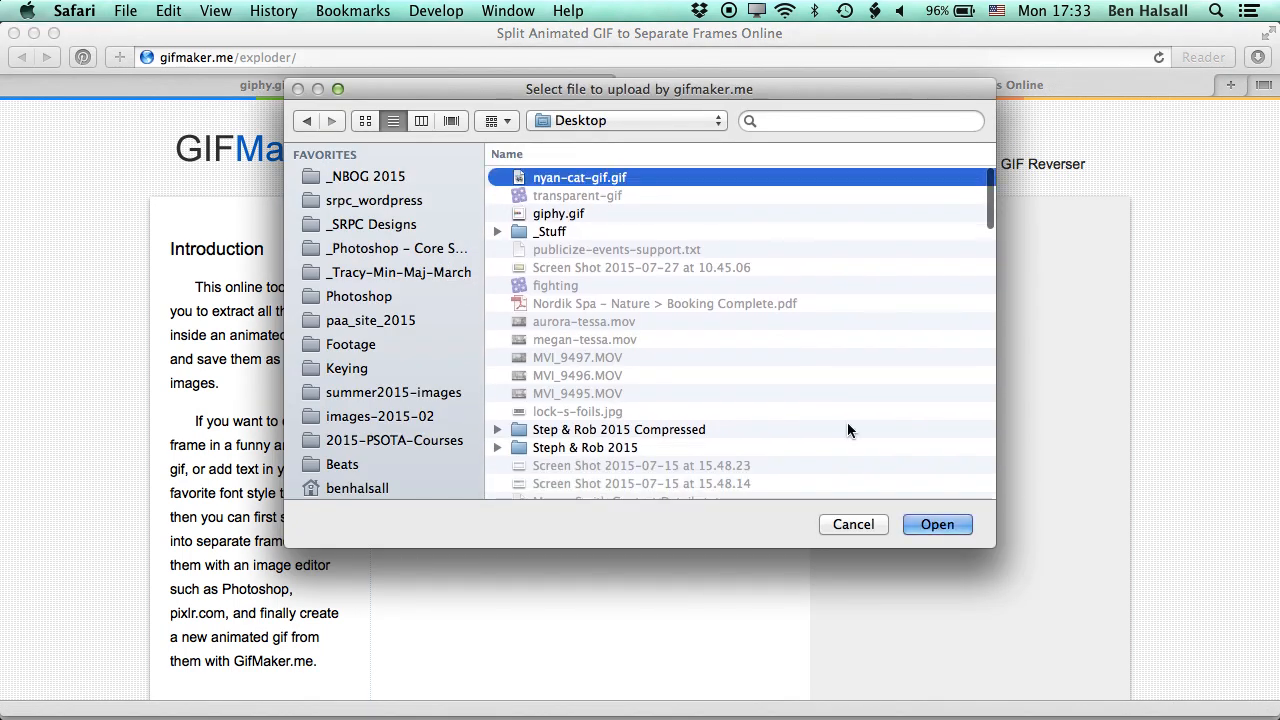
{"action": "left_click", "coordinate": [937, 524]}
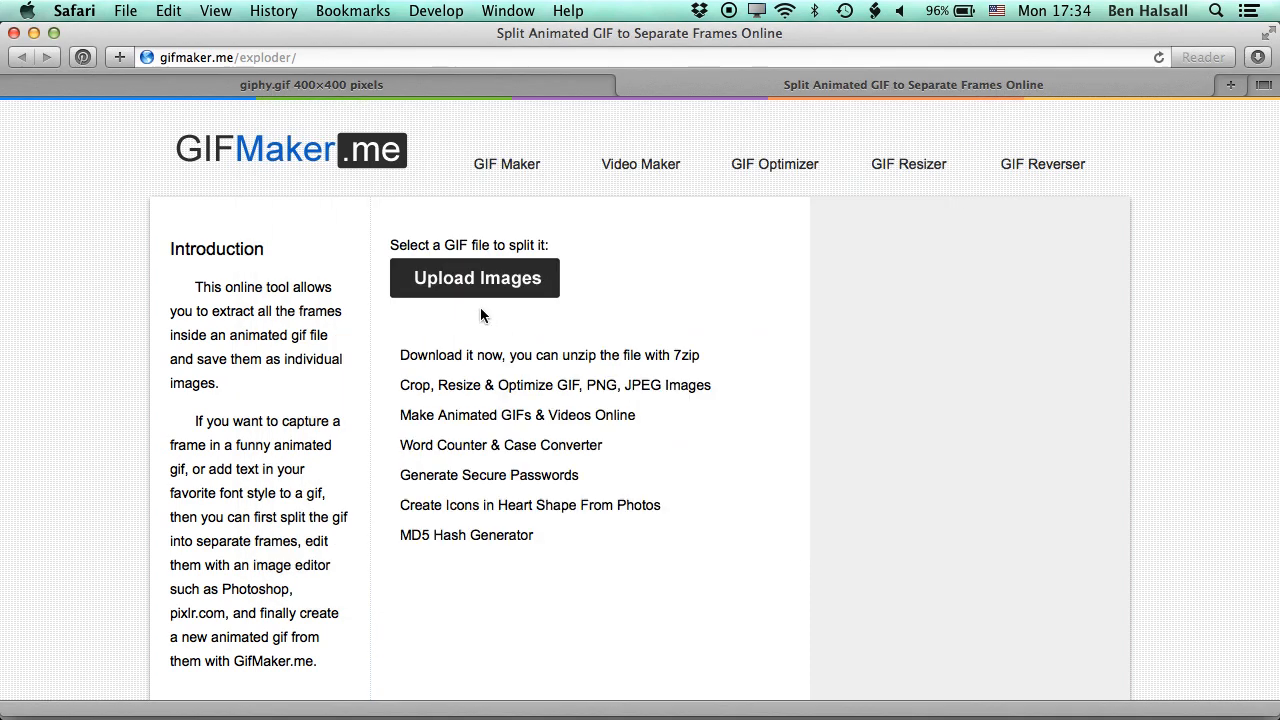
{"action": "mouse_move", "coordinate": [530, 364]}
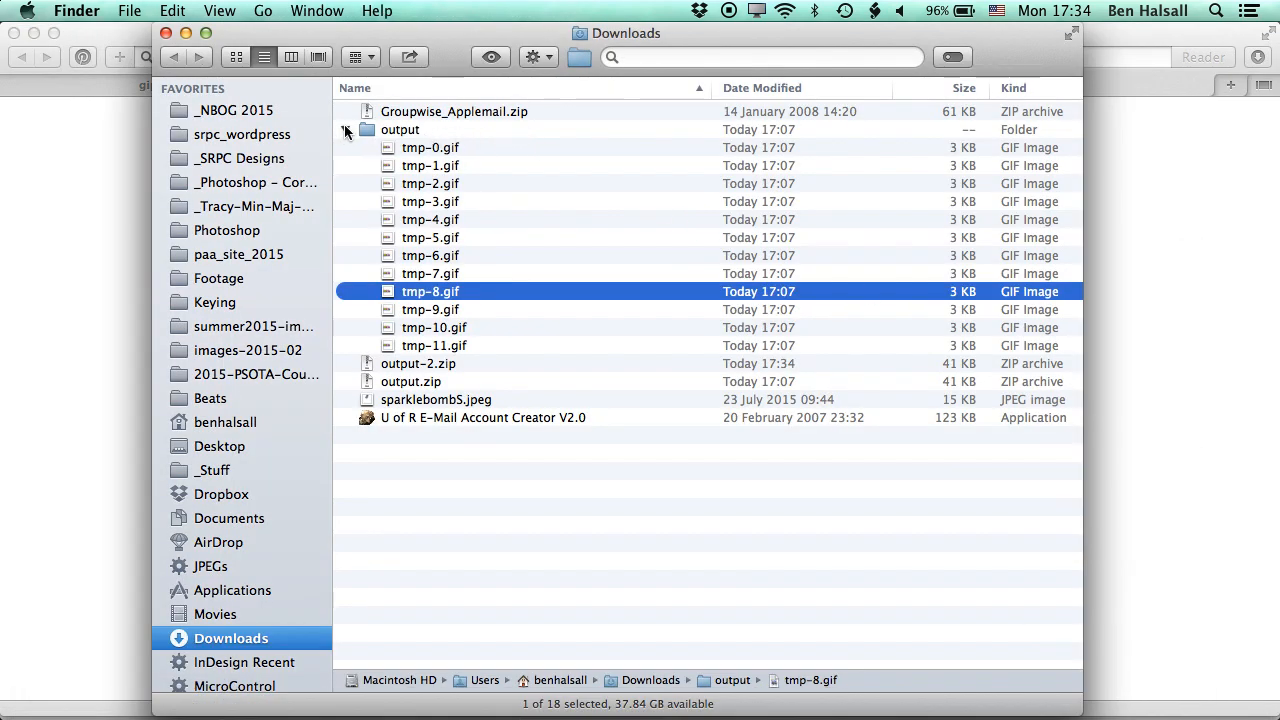
Step: Open the Desktop's output-2 folder and preview the tmp frame GIFs
{"action": "left_click", "coordinate": [345, 129]}
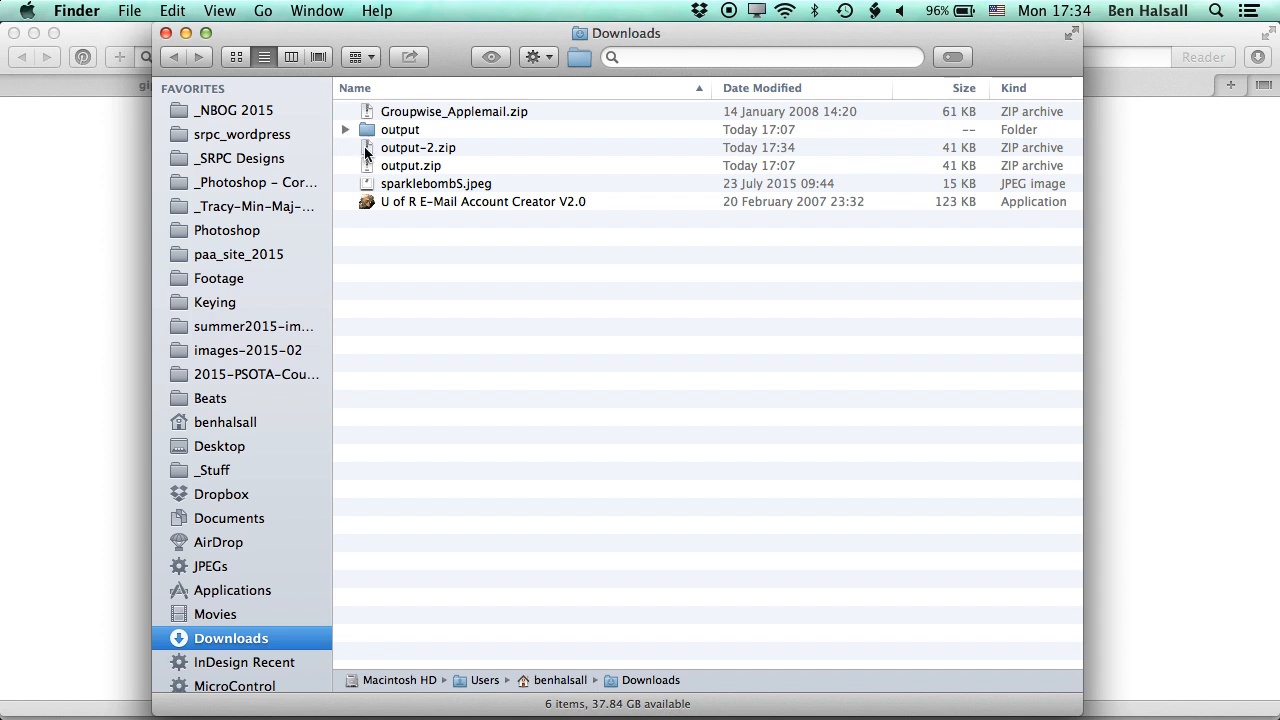
{"action": "left_click", "coordinate": [221, 446]}
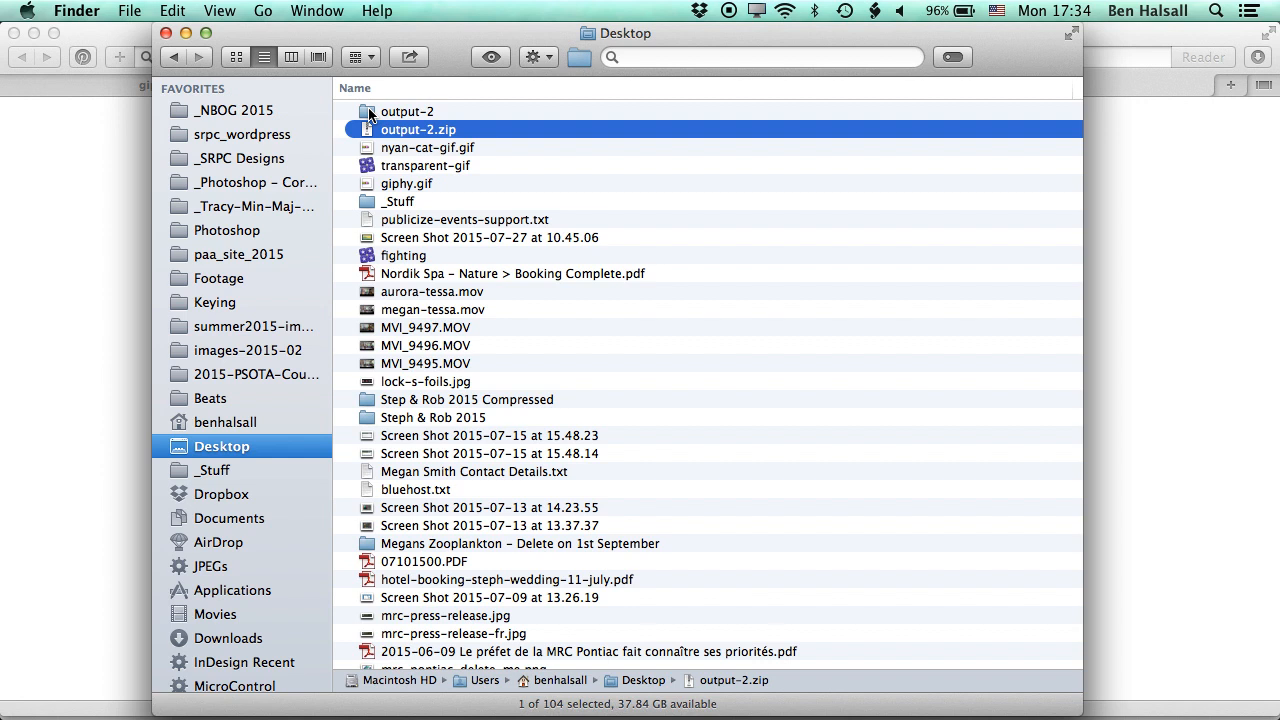
{"action": "double_click", "coordinate": [407, 111]}
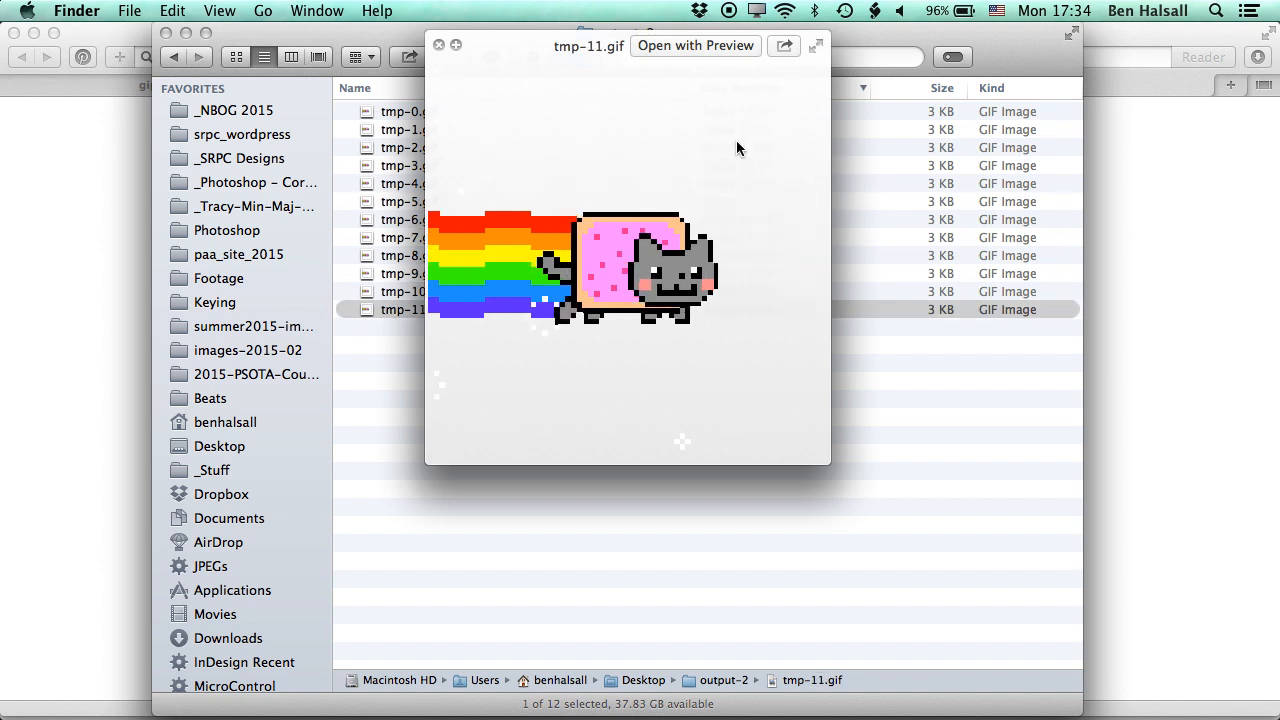
{"action": "left_click", "coordinate": [439, 45]}
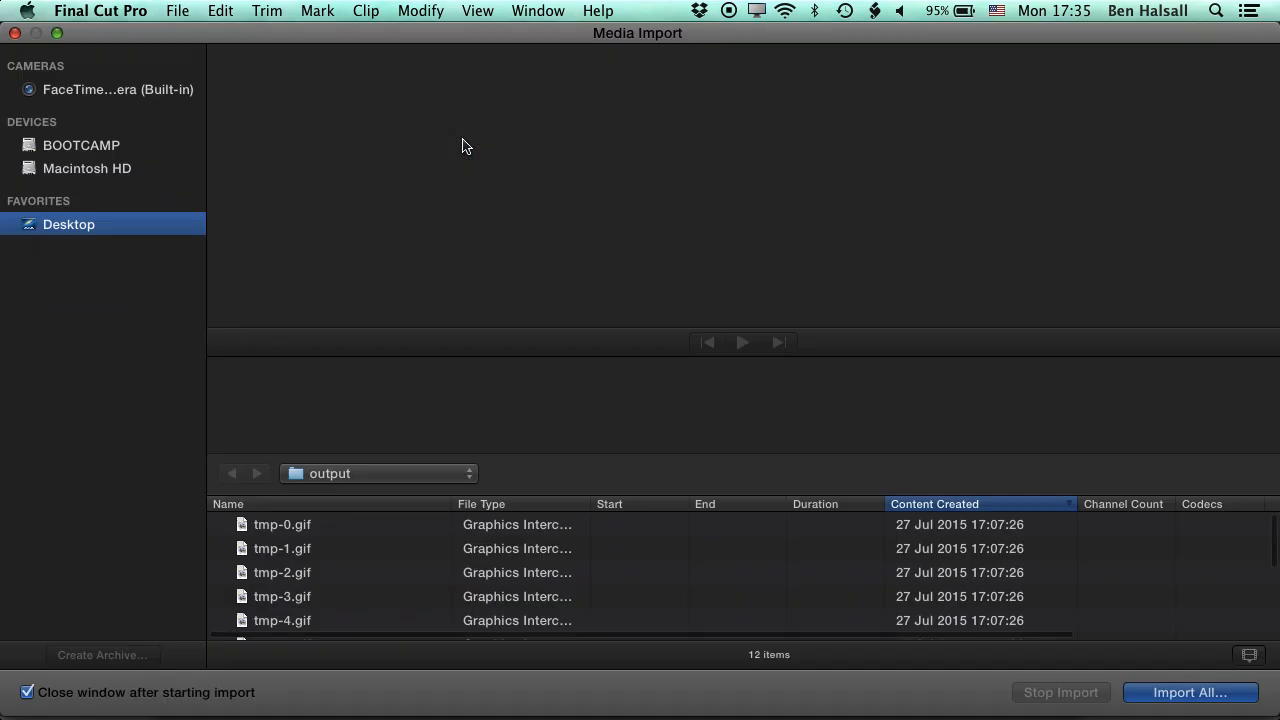
Step: Import all twelve tmp frame GIFs from output-2 into the existing event
{"action": "left_click", "coordinate": [231, 474]}
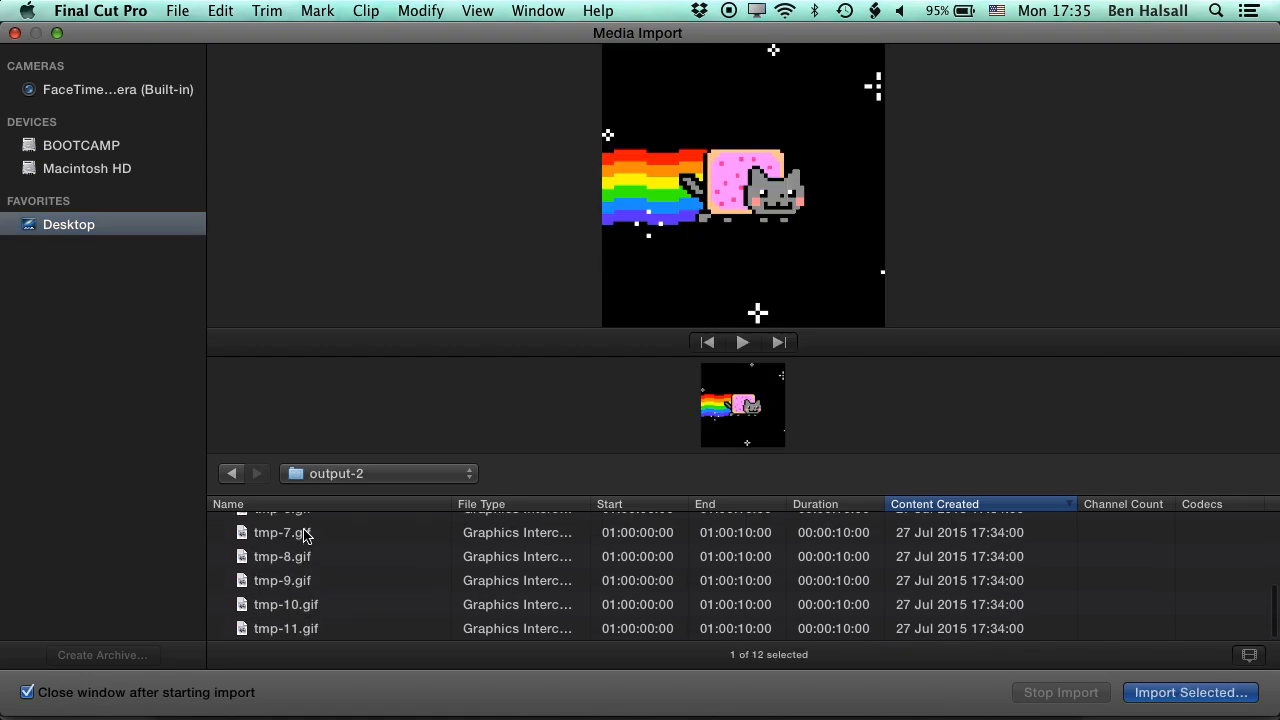
{"action": "mouse_move", "coordinate": [295, 638]}
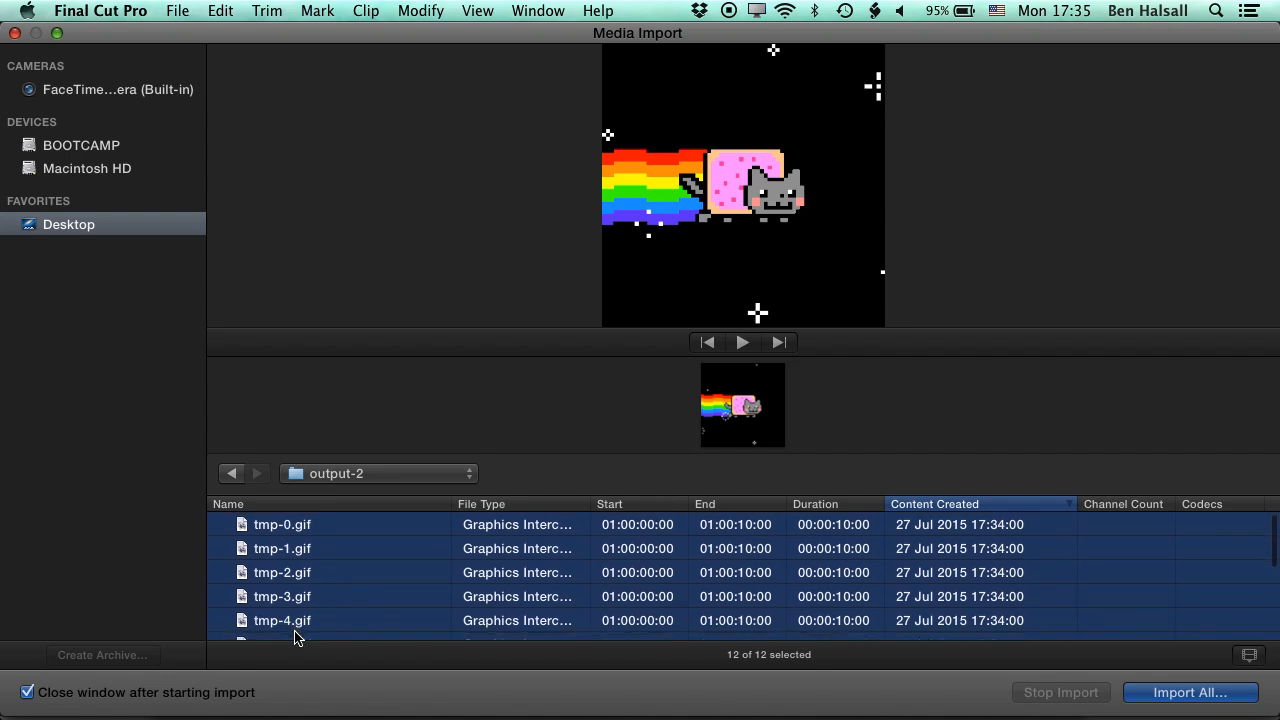
{"action": "left_click", "coordinate": [1189, 694]}
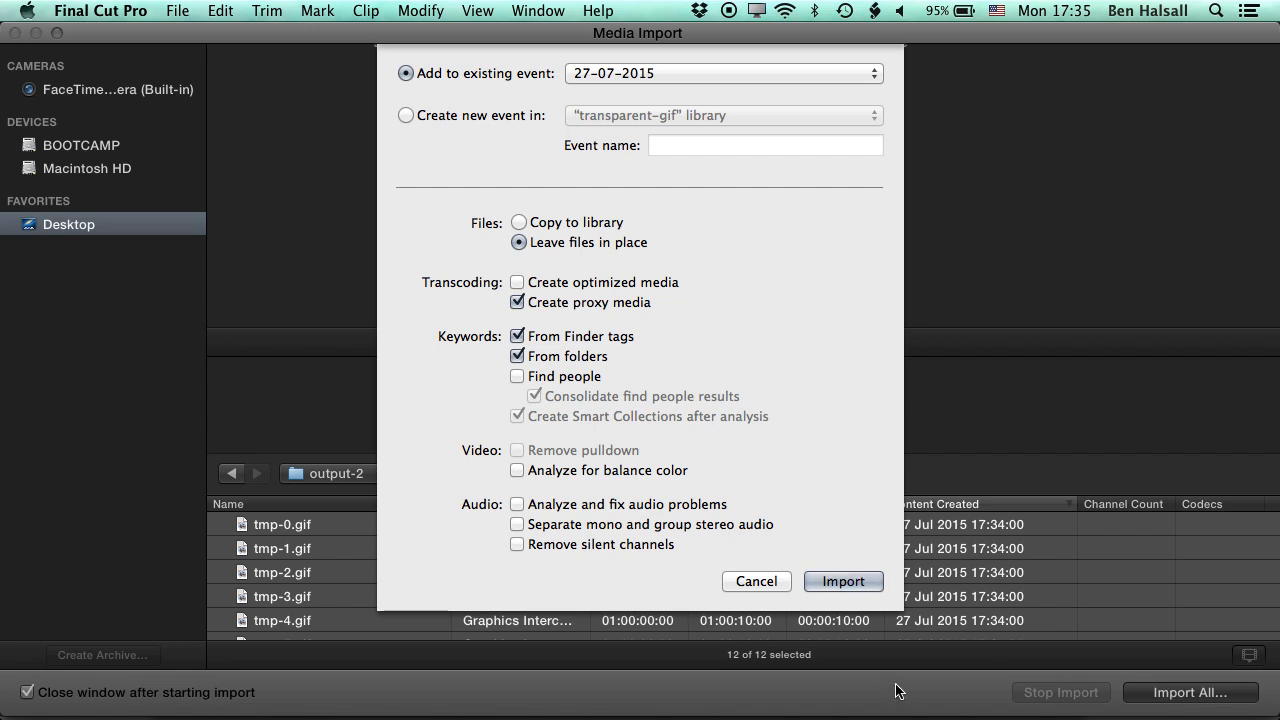
{"action": "left_click", "coordinate": [843, 581]}
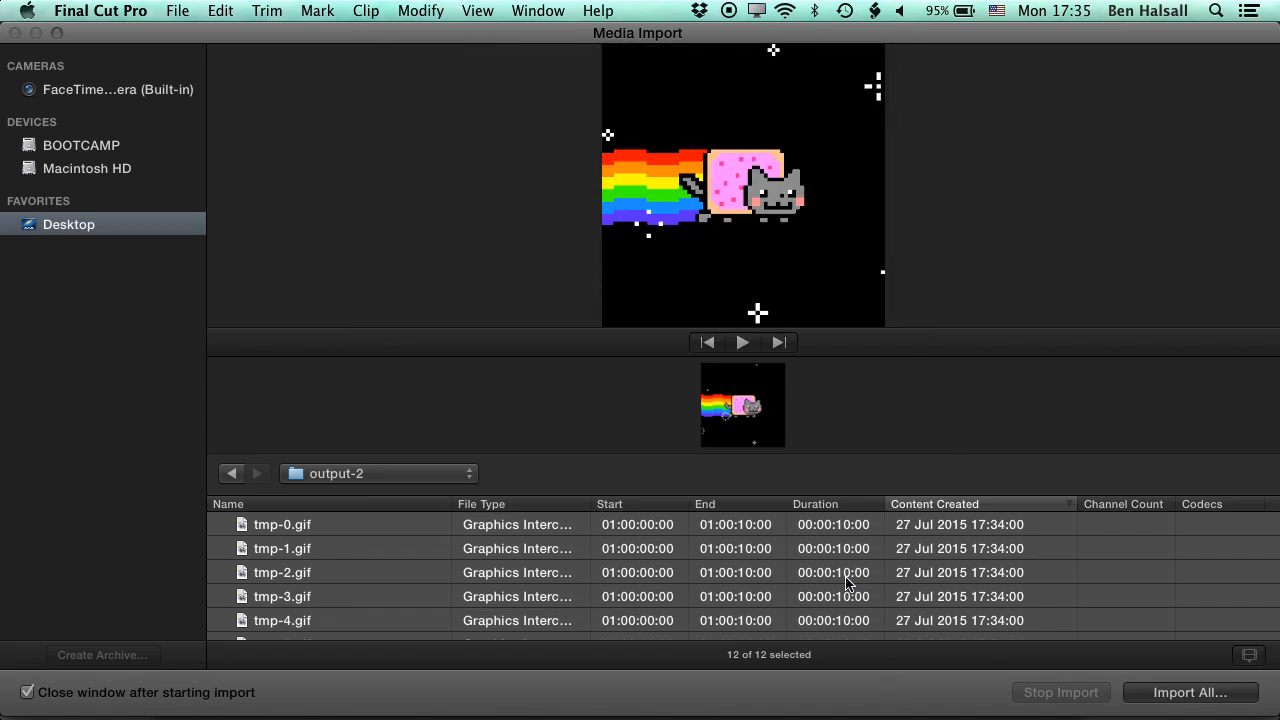
{"action": "left_click", "coordinate": [1191, 692]}
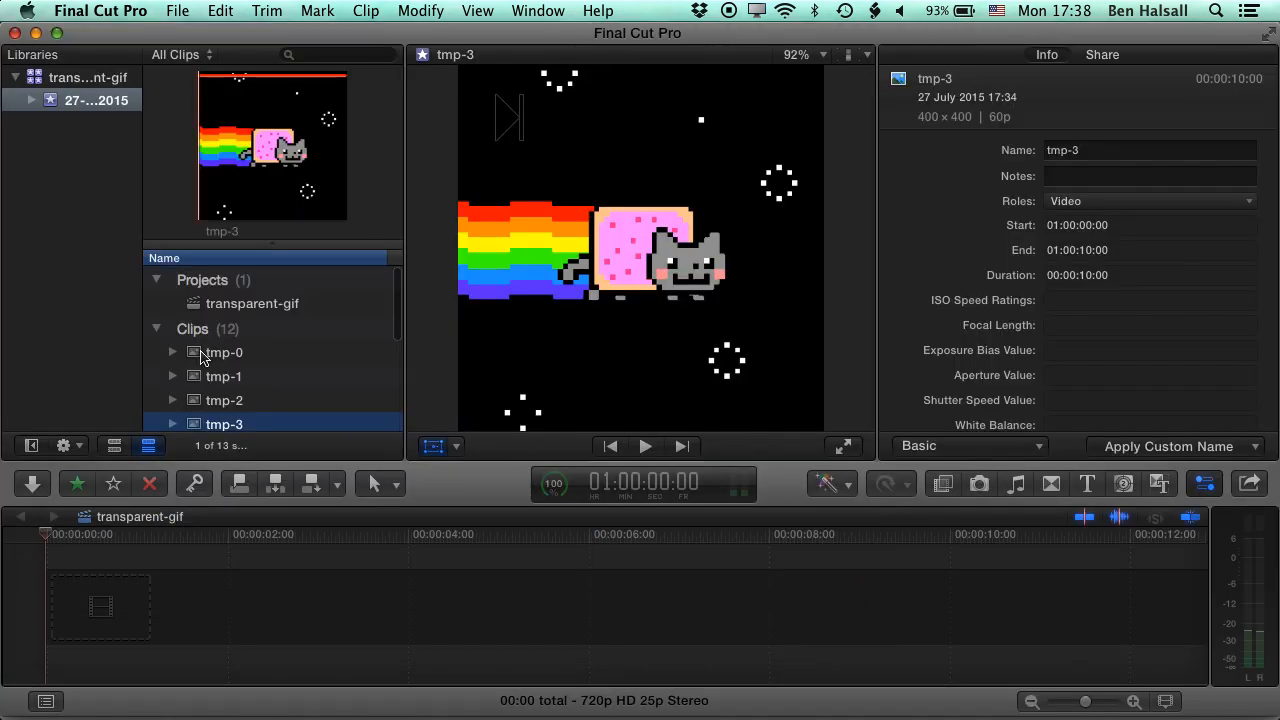
Step: Select the first frame clip, tmp-0, in the browser
{"action": "left_click", "coordinate": [224, 352]}
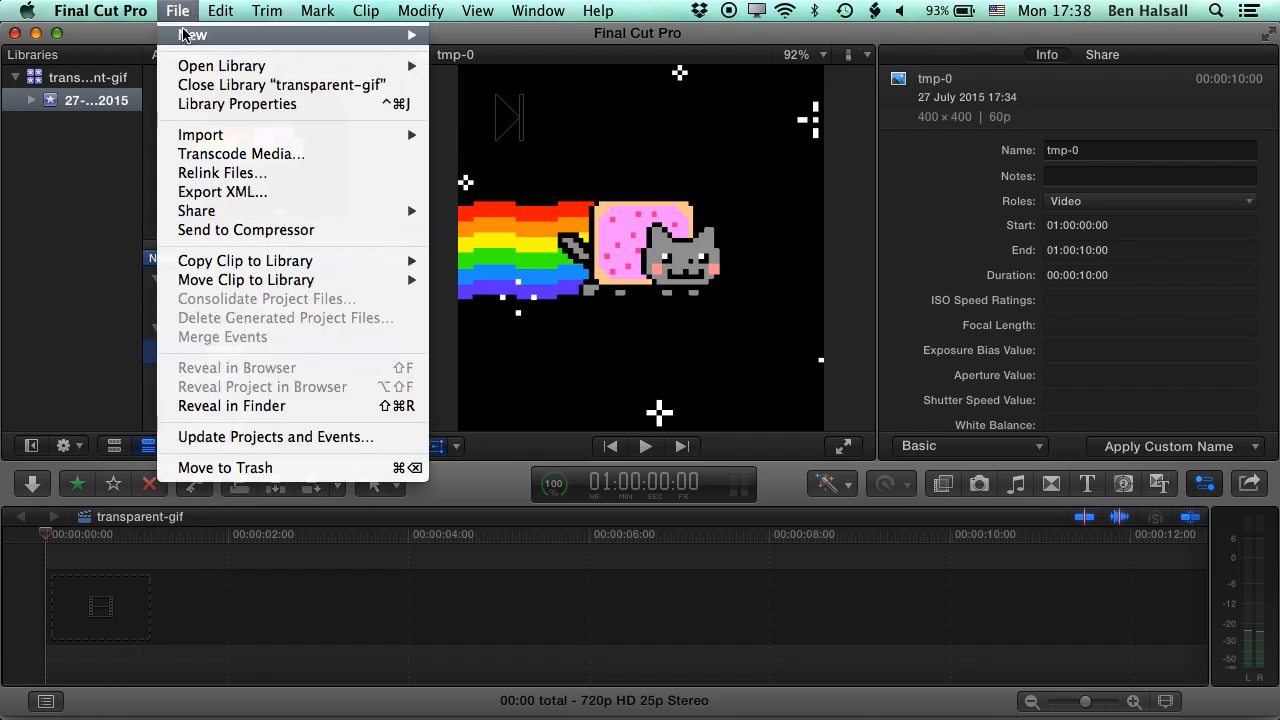
{"action": "mouse_move", "coordinate": [192, 35]}
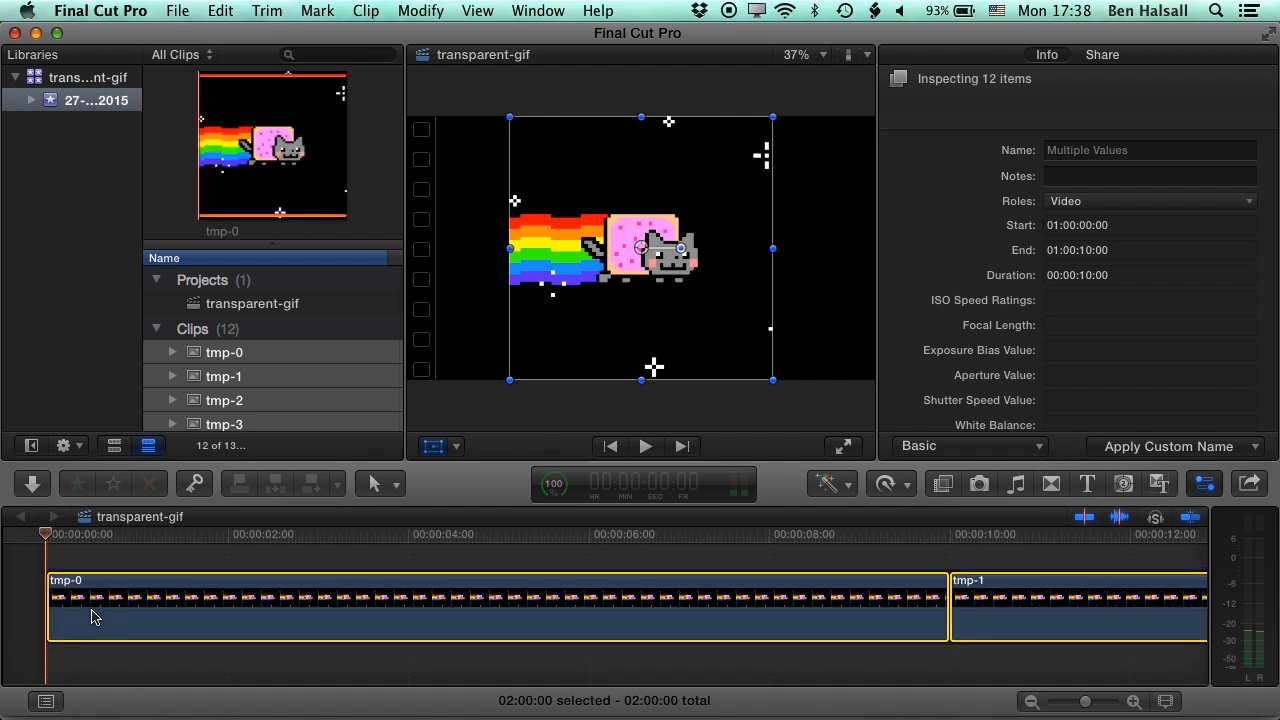
Step: Show the Video inspector and zoom the timeline out to fit all twelve clips
{"action": "left_click", "coordinate": [1049, 55]}
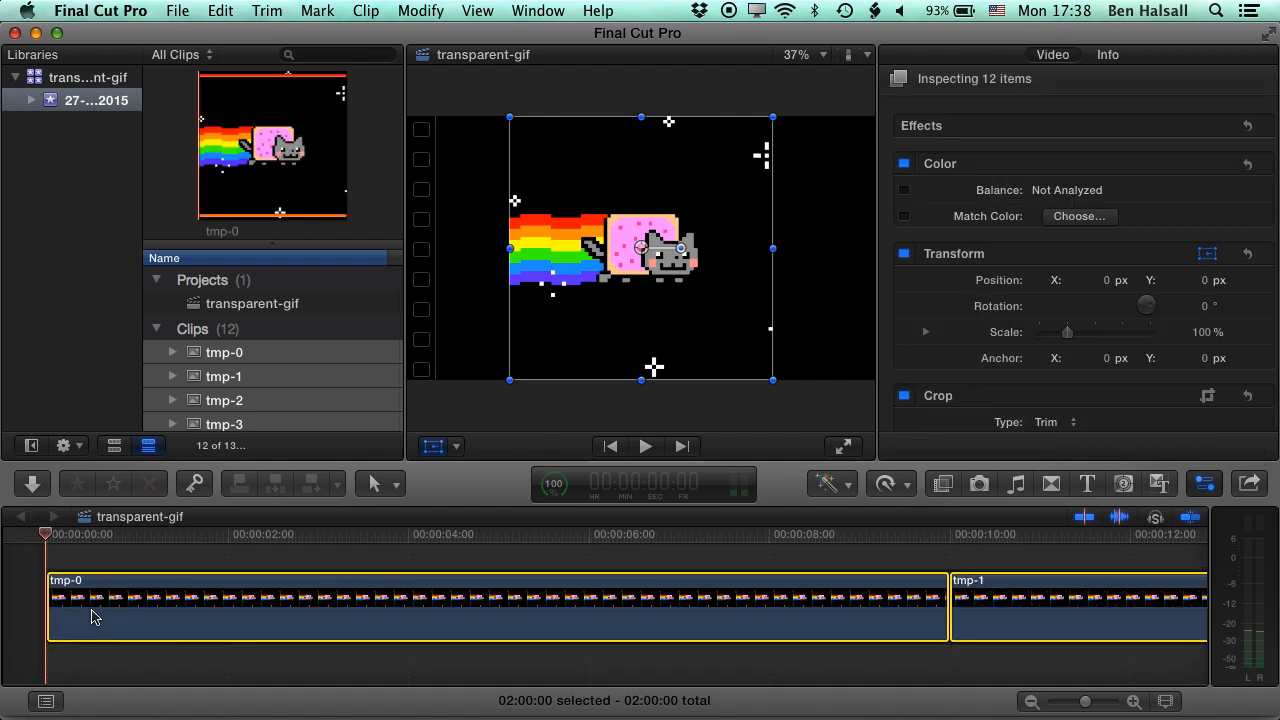
{"action": "mouse_move", "coordinate": [240, 543]}
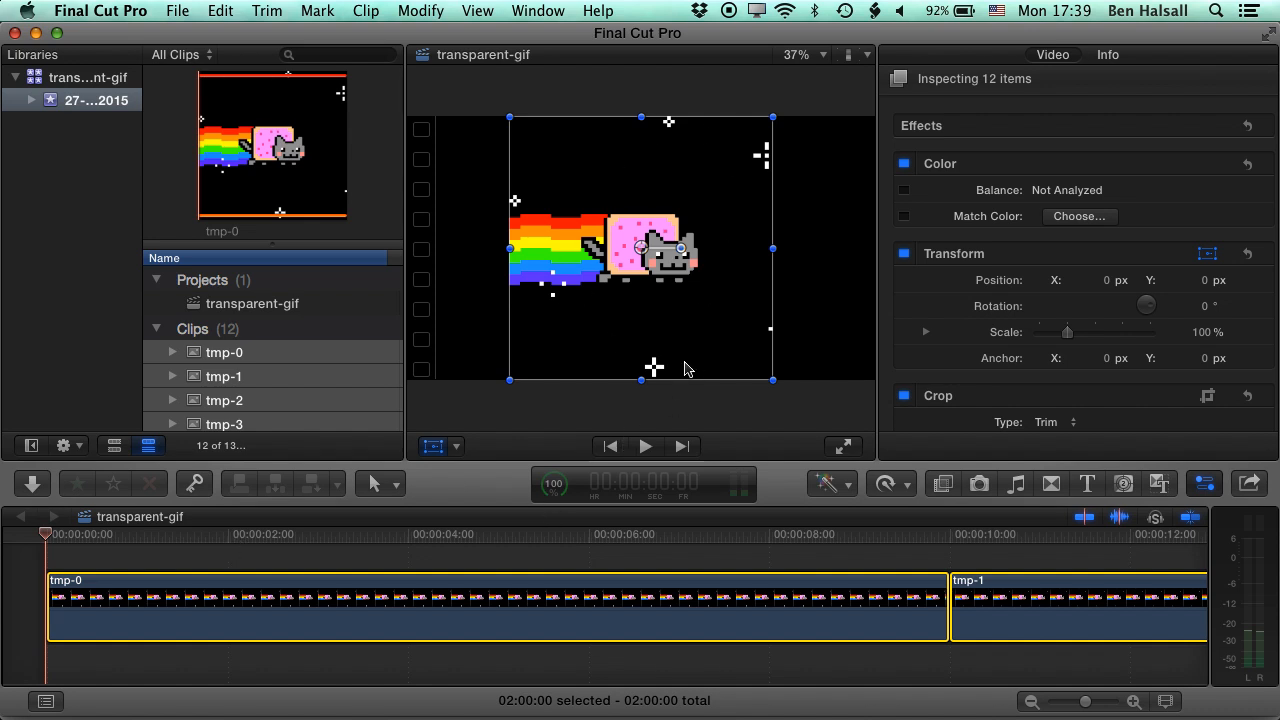
{"action": "mouse_move", "coordinate": [751, 459]}
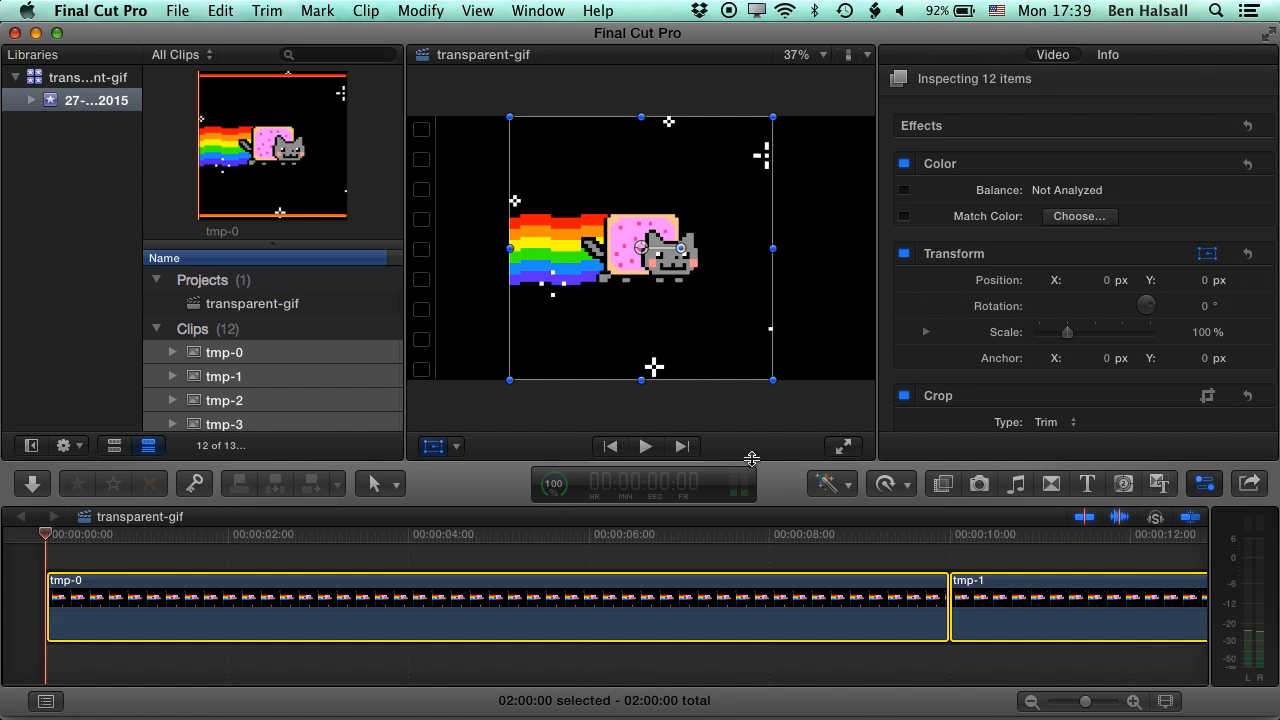
{"action": "mouse_move", "coordinate": [852, 555]}
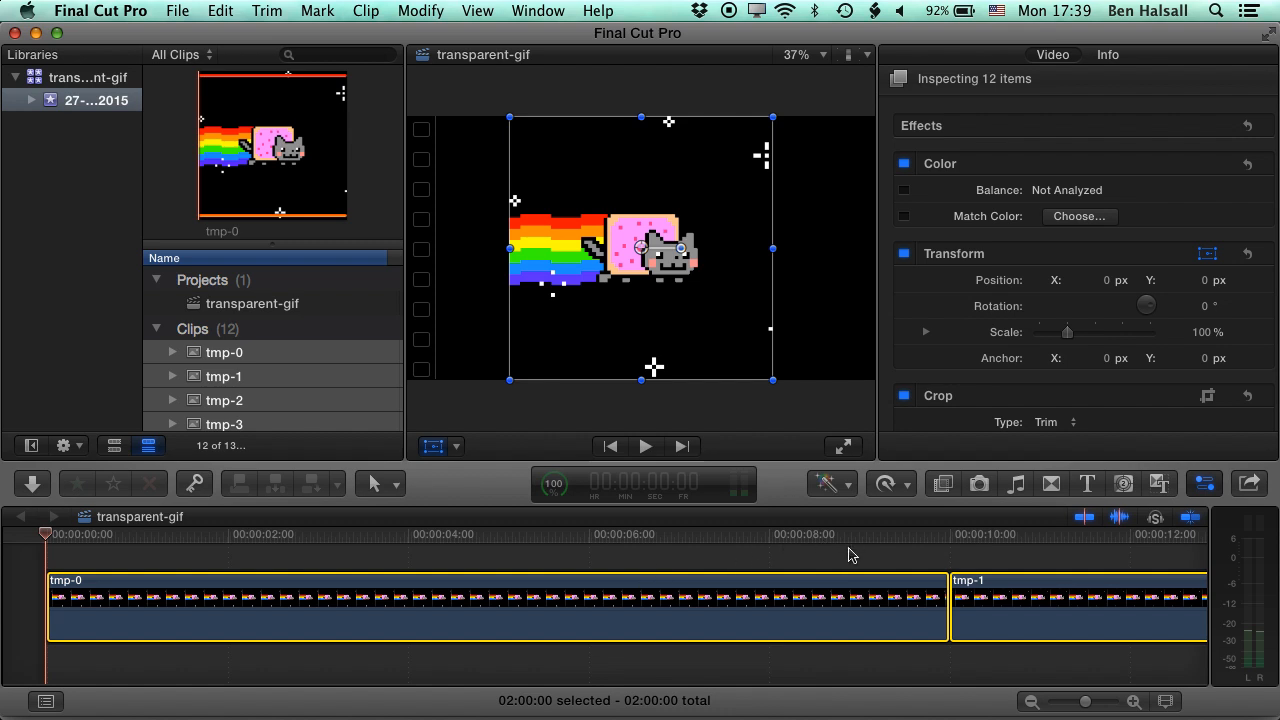
{"action": "left_click_drag", "start_coordinate": [1100, 701], "coordinate": [1085, 701]}
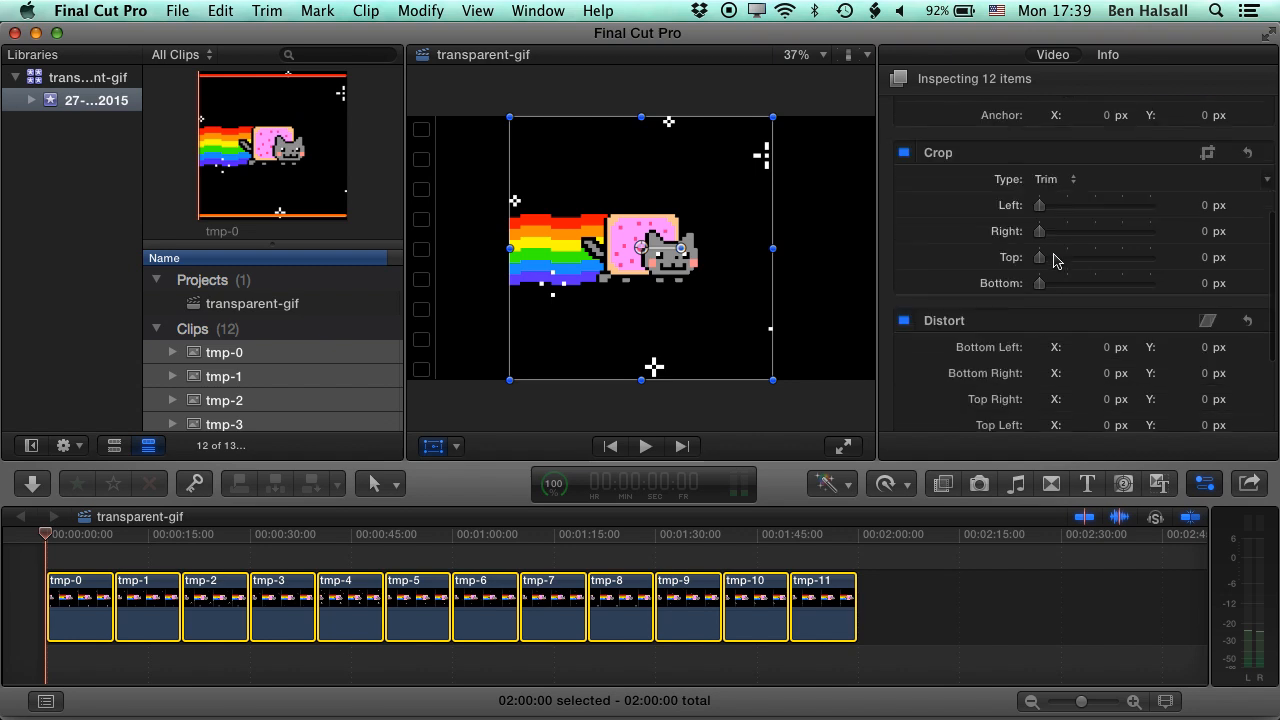
Step: Set Spatial Conform Type to None and check a later frame in the timeline
{"action": "scroll", "scroll_direction": "down", "scroll_amount": 3}
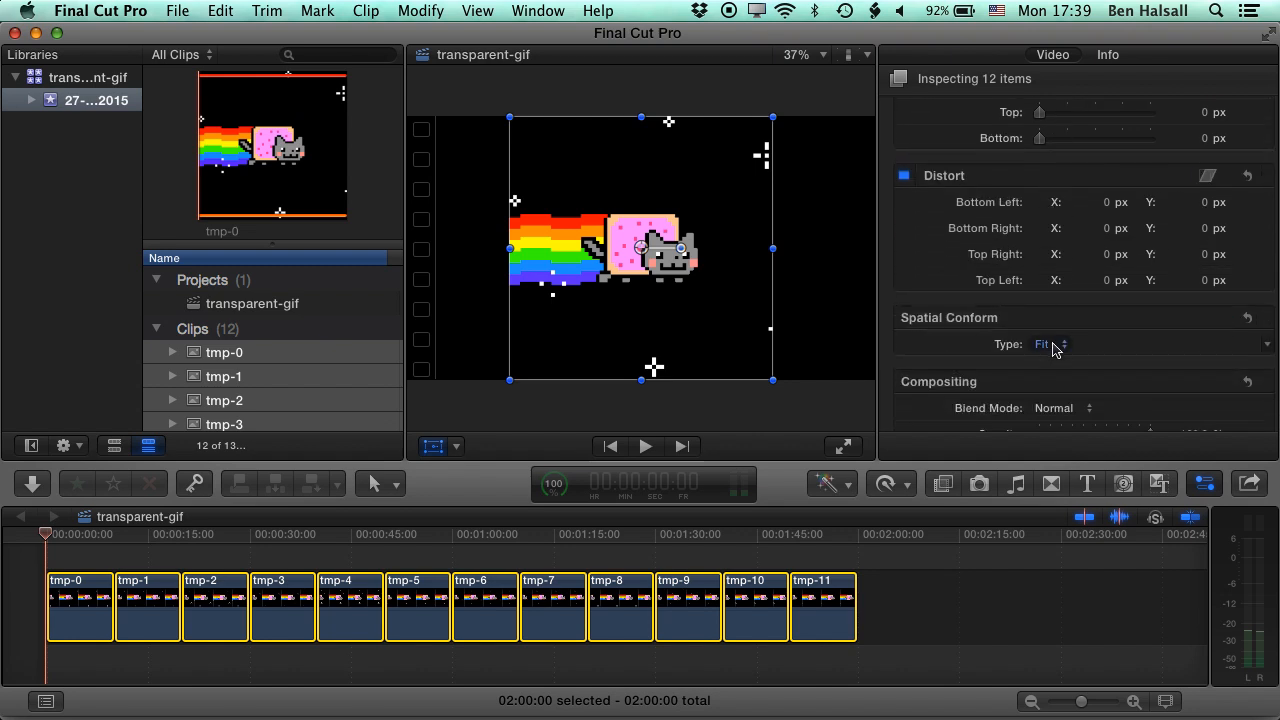
{"action": "left_click", "coordinate": [1045, 344]}
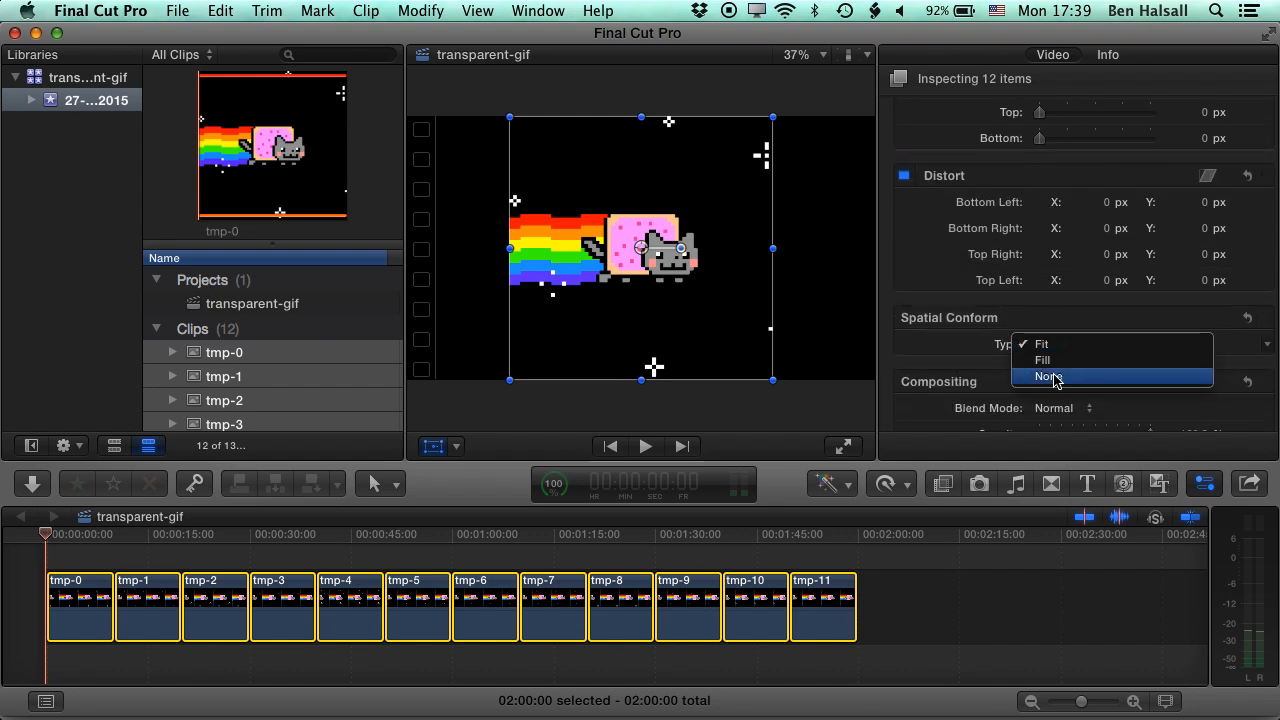
{"action": "left_click", "coordinate": [1049, 376]}
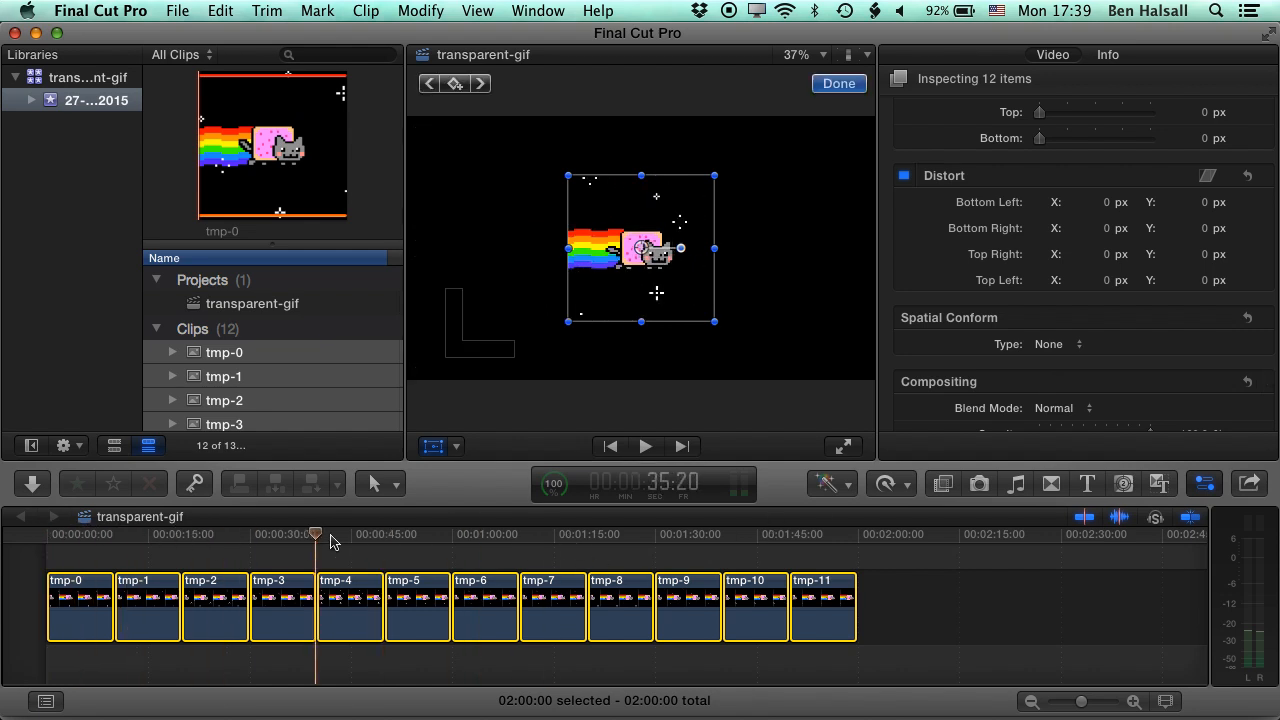
{"action": "left_click", "coordinate": [758, 534]}
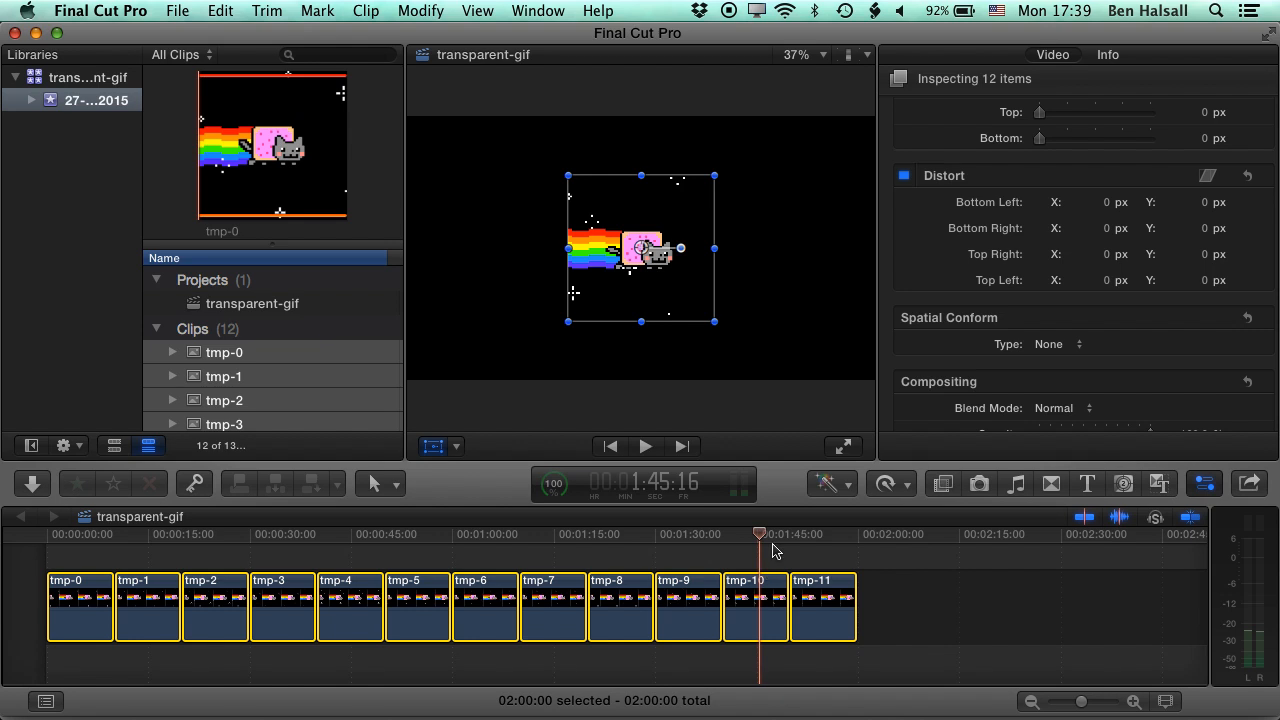
{"action": "mouse_move", "coordinate": [1064, 362]}
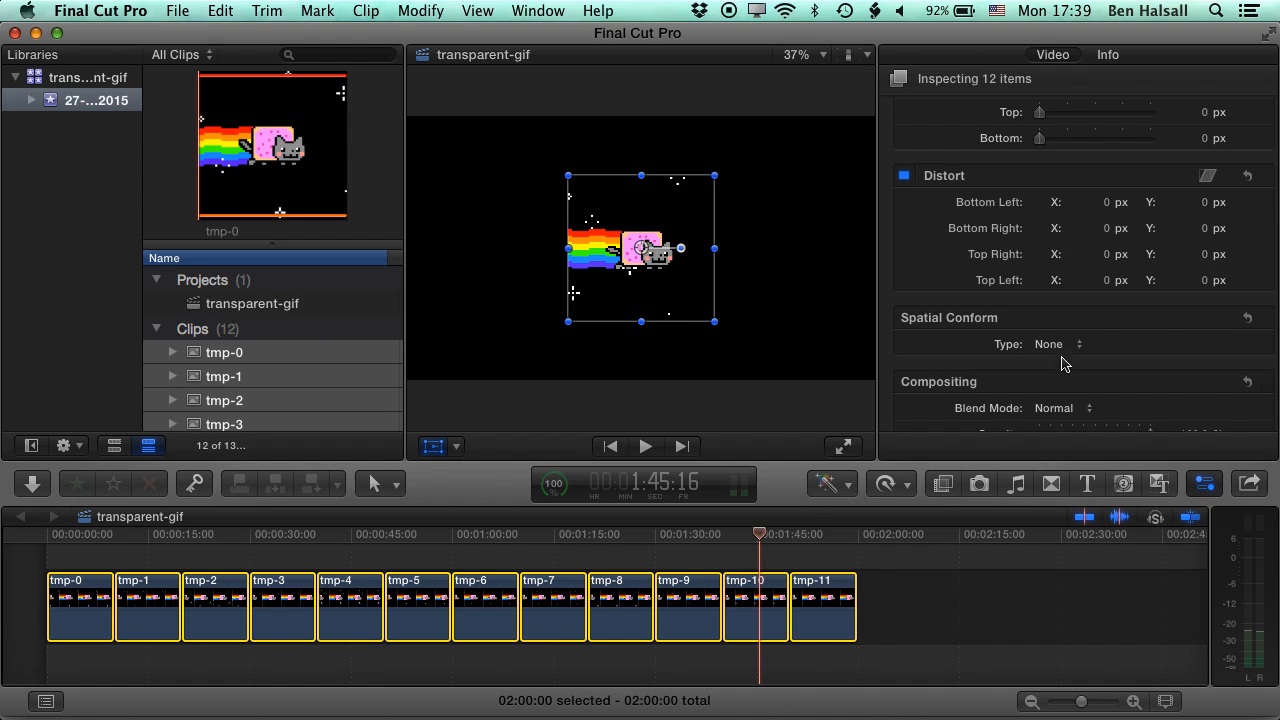
Step: Open the Modify menu to change the frame clips' duration
{"action": "left_click", "coordinate": [418, 11]}
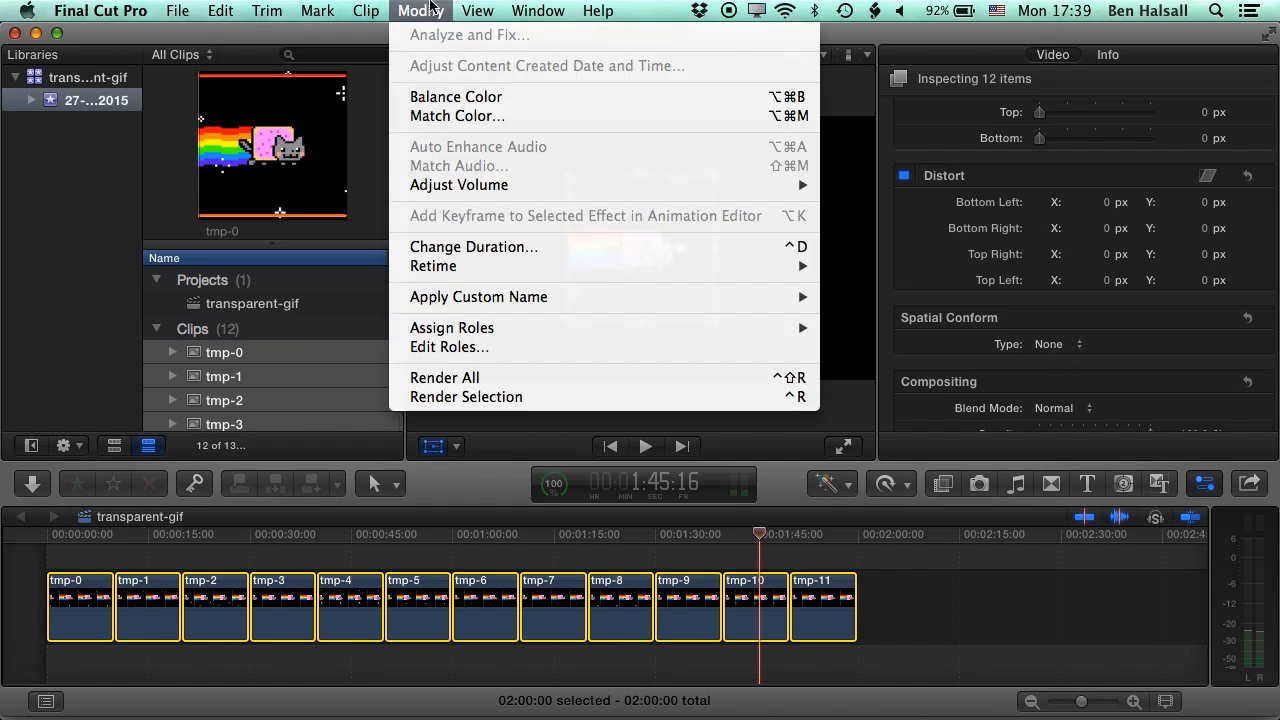
{"action": "mouse_move", "coordinate": [474, 247]}
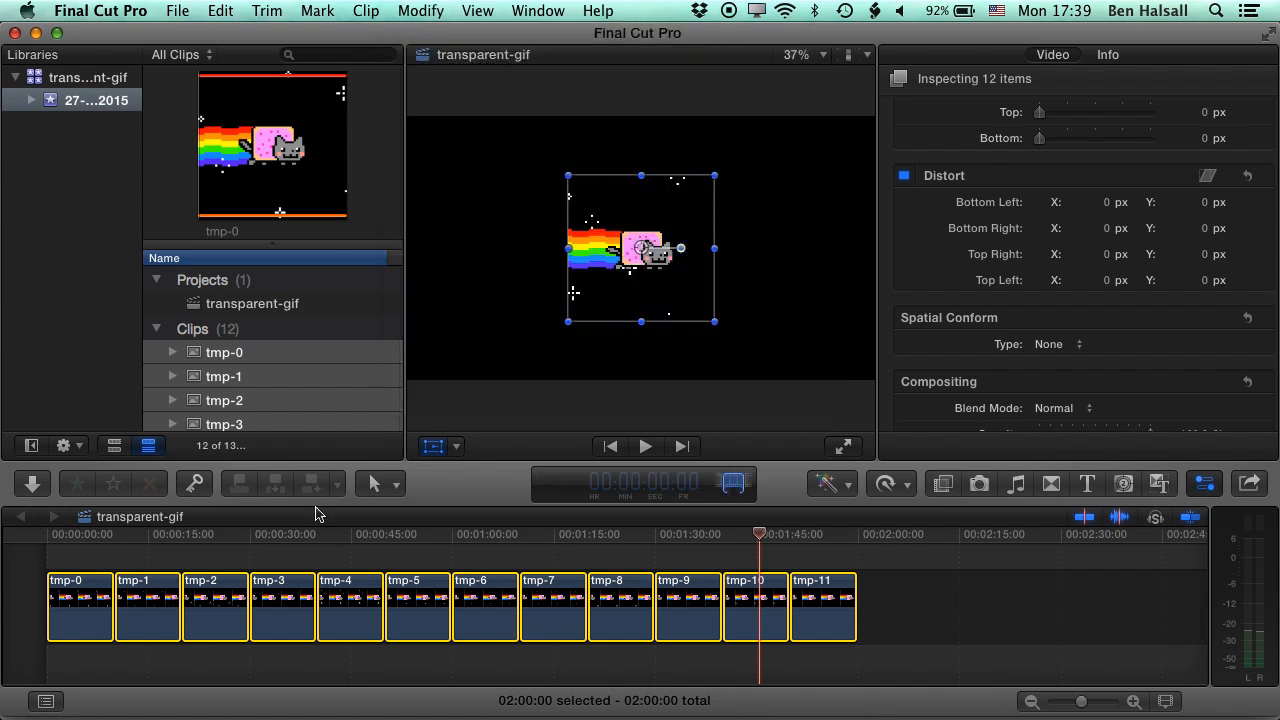
{"action": "mouse_move", "coordinate": [664, 584]}
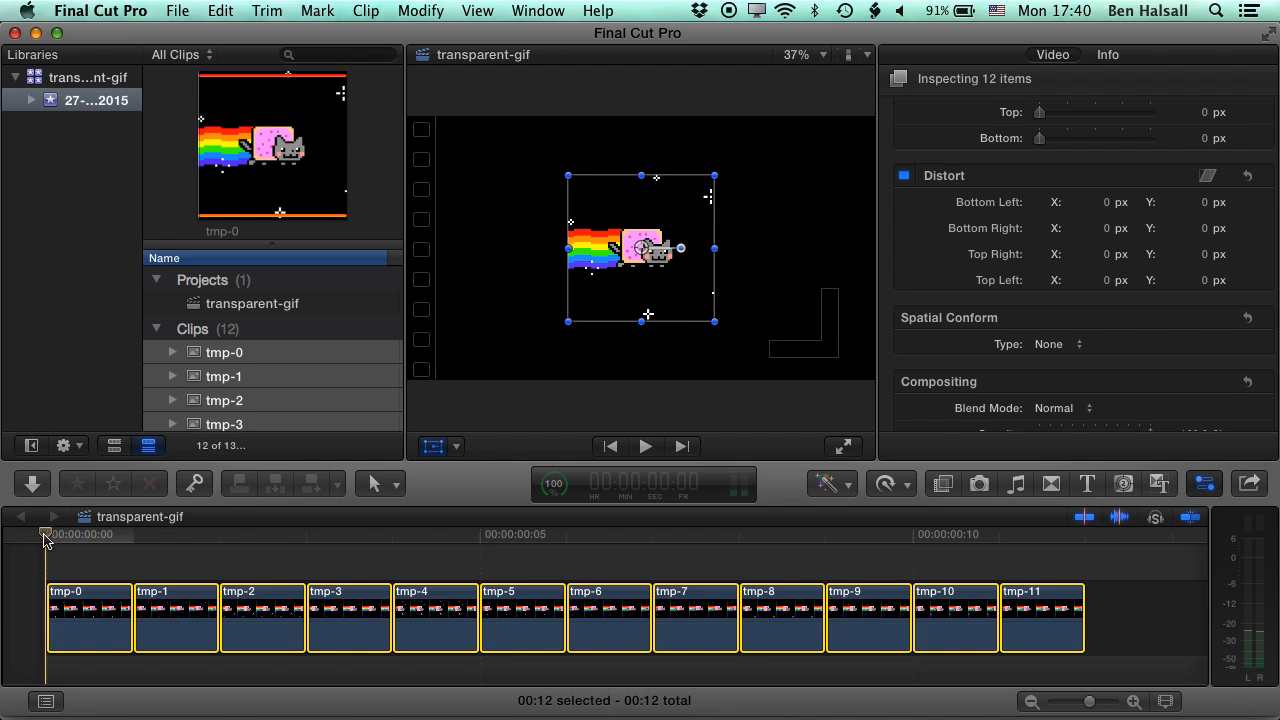
{"action": "mouse_move", "coordinate": [54, 541]}
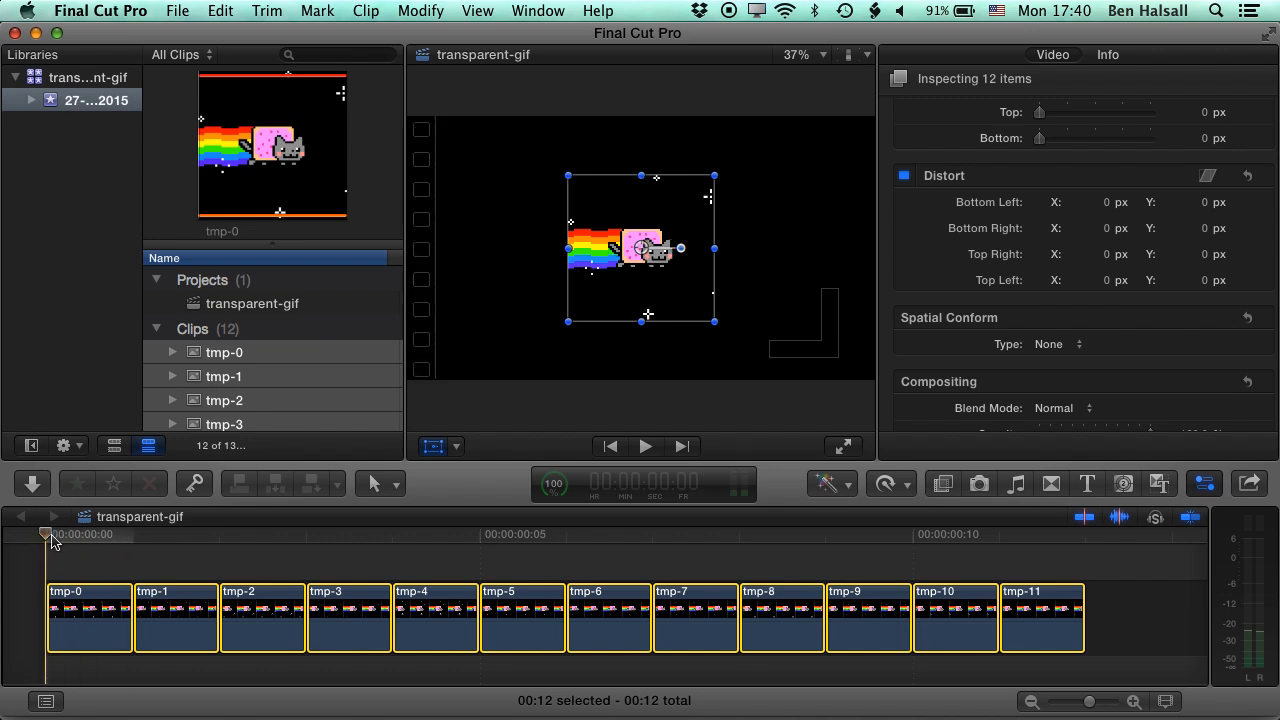
Step: Skim to a later point in the repeated one-frame loop in the timeline
{"action": "left_click", "coordinate": [645, 446]}
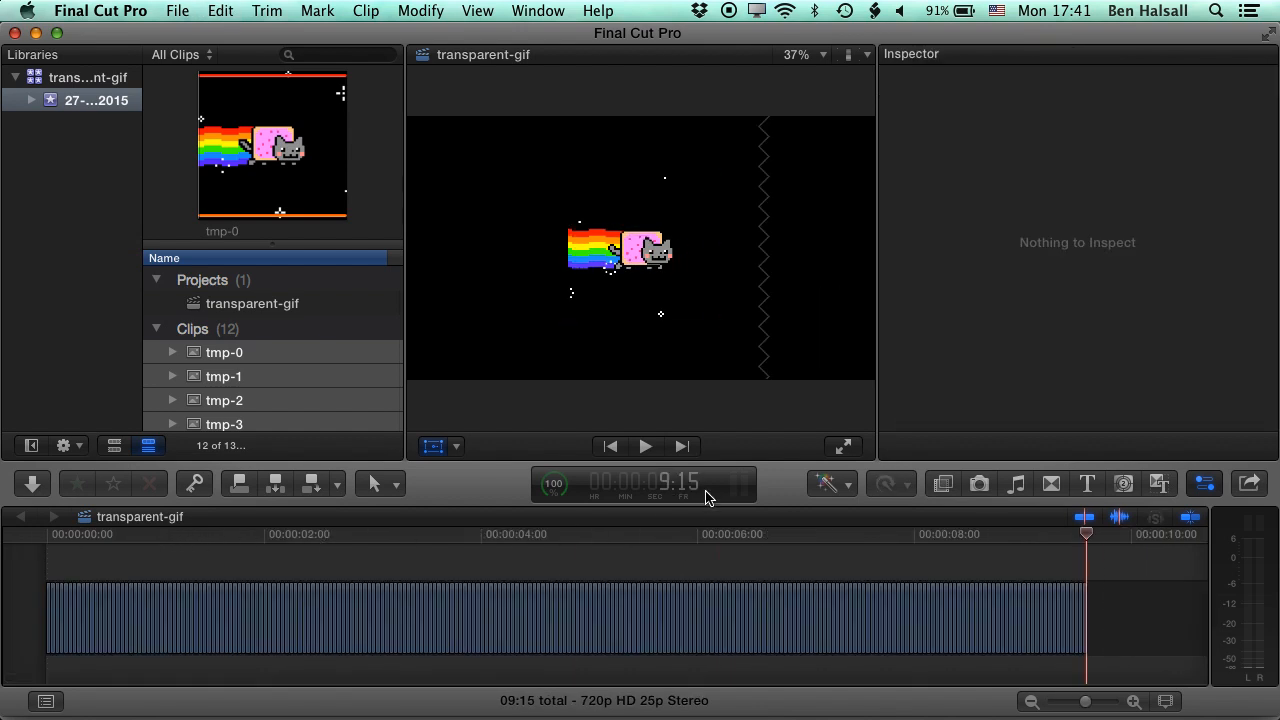
{"action": "mouse_move", "coordinate": [875, 555]}
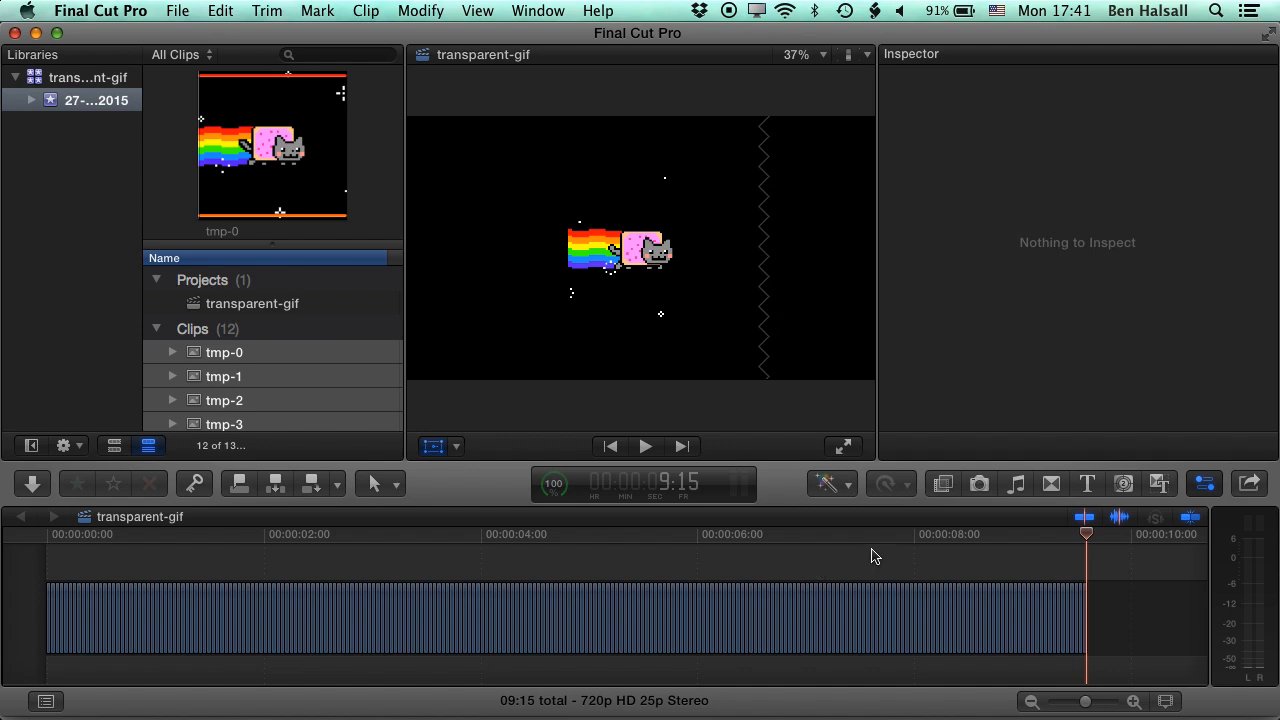
{"action": "mouse_move", "coordinate": [878, 556]}
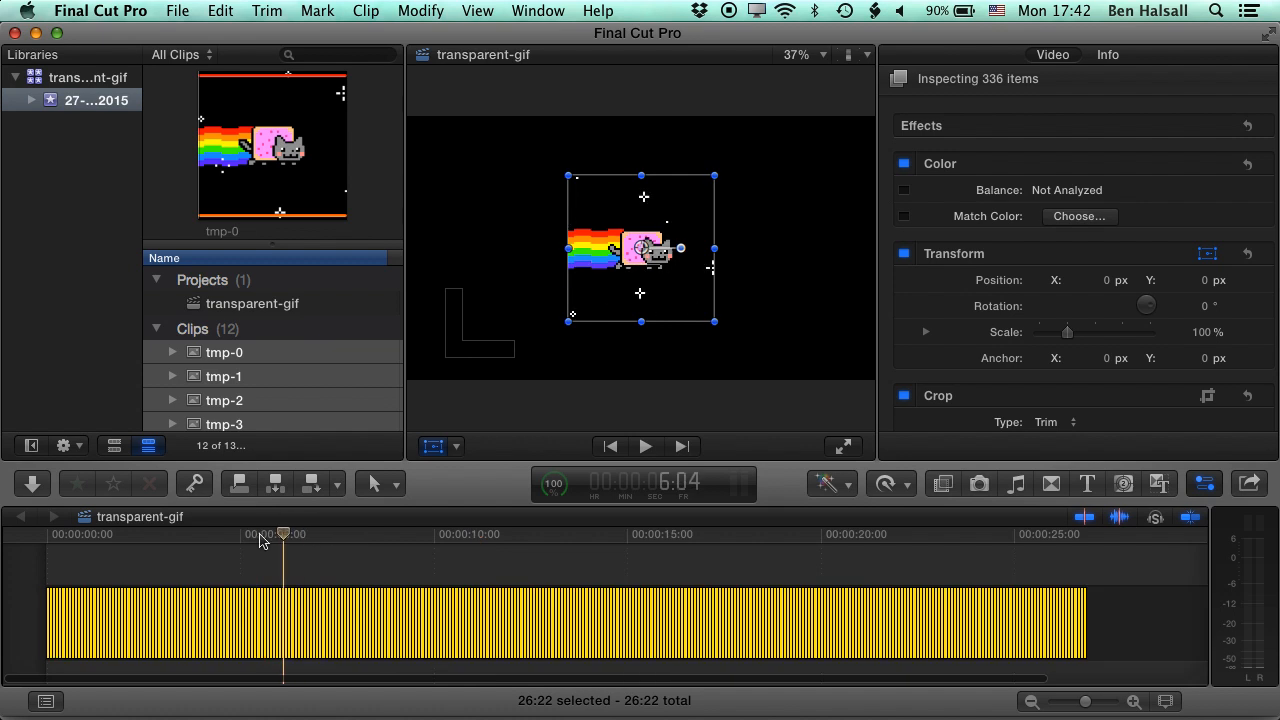
Step: Preview the loop, then create a compound clip named 'nyan-cat-loop'
{"action": "left_click", "coordinate": [645, 446]}
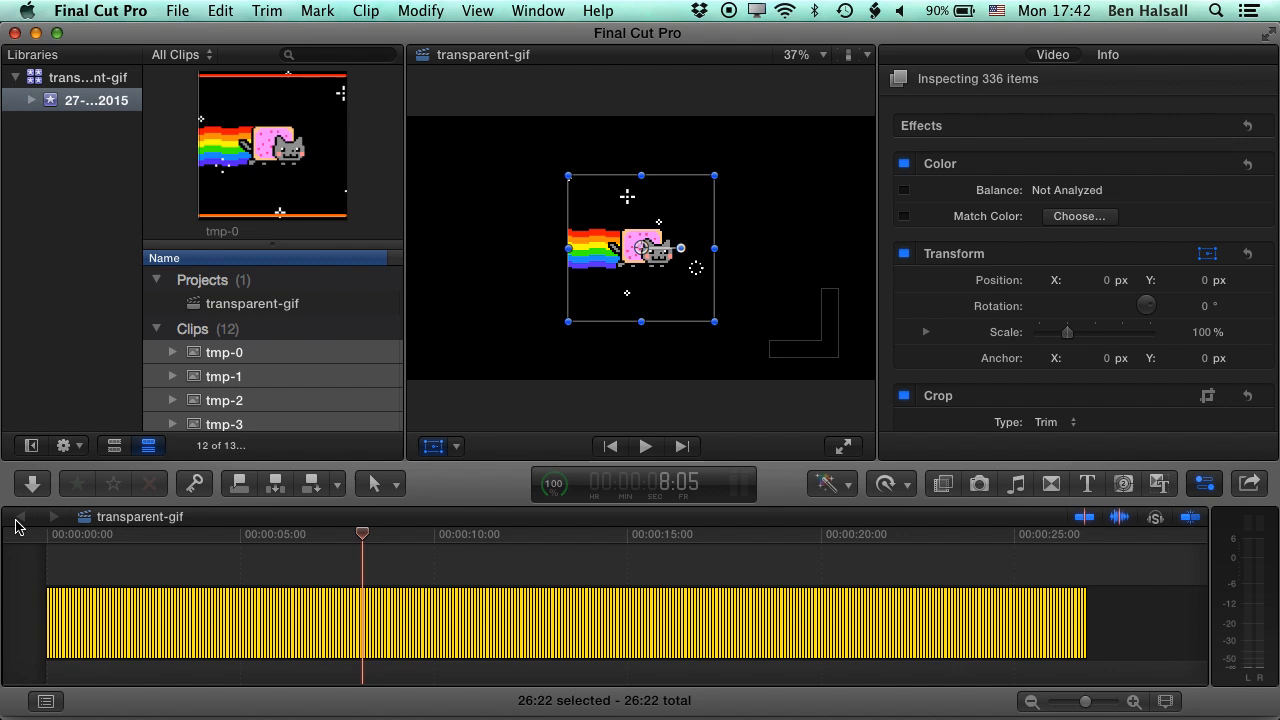
{"action": "mouse_move", "coordinate": [380, 522]}
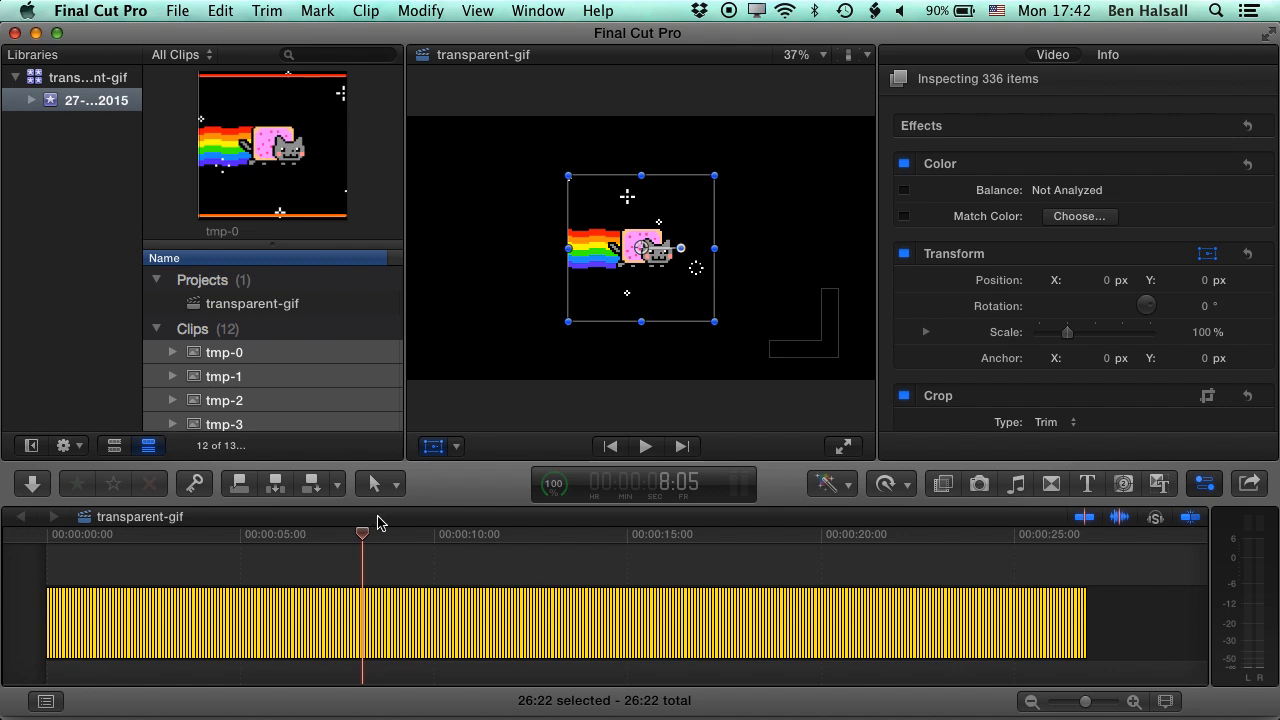
{"action": "mouse_move", "coordinate": [201, 82]}
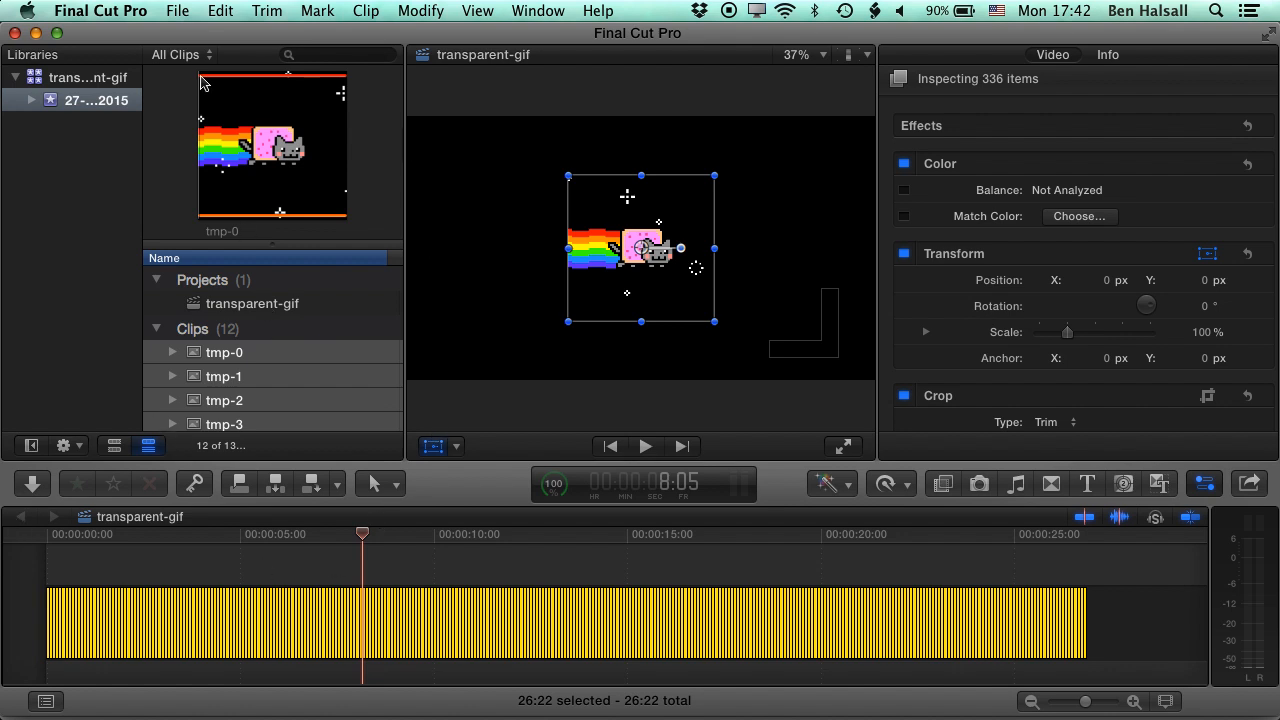
{"action": "left_click", "coordinate": [189, 11]}
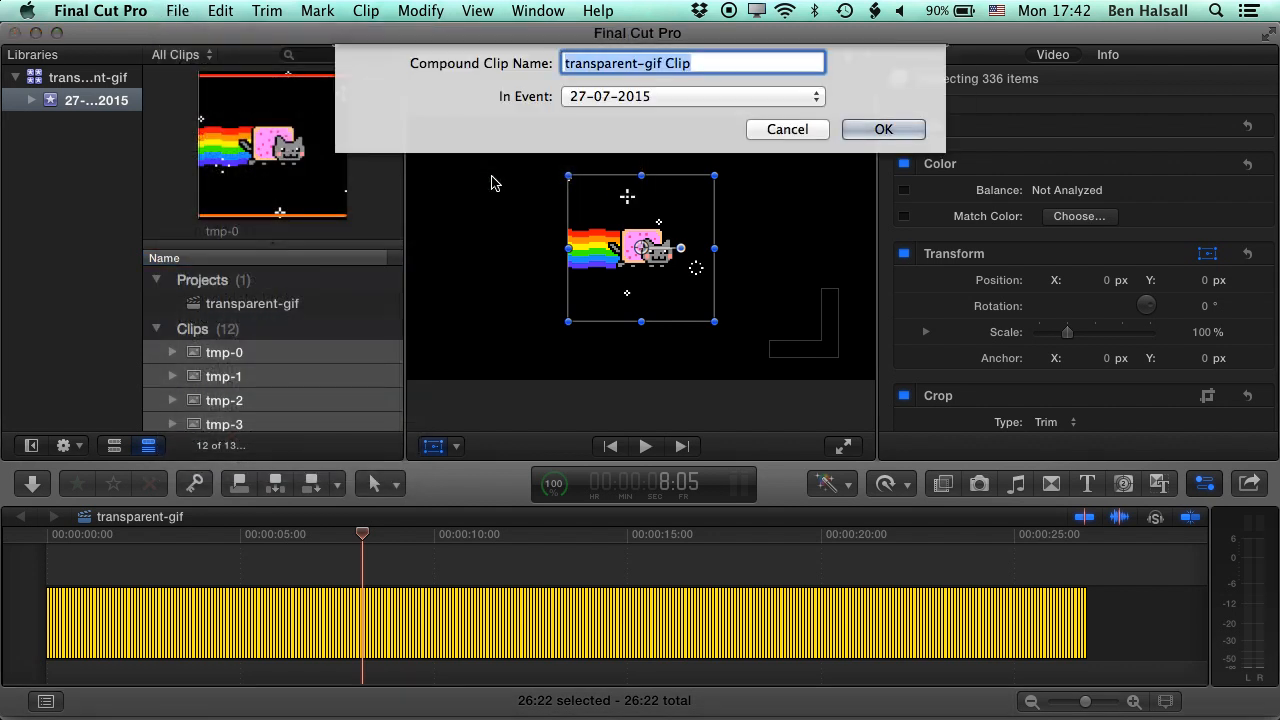
{"action": "type", "text": "nyan-cat"}
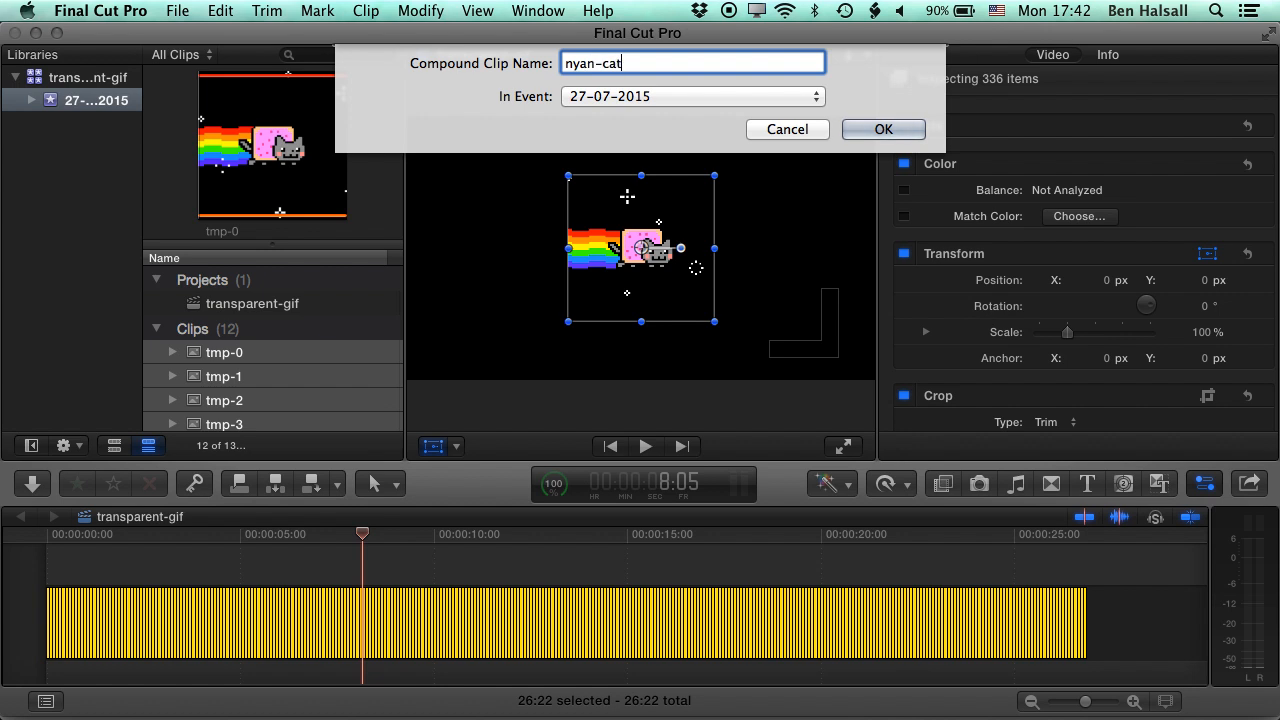
{"action": "type", "text": "-loop"}
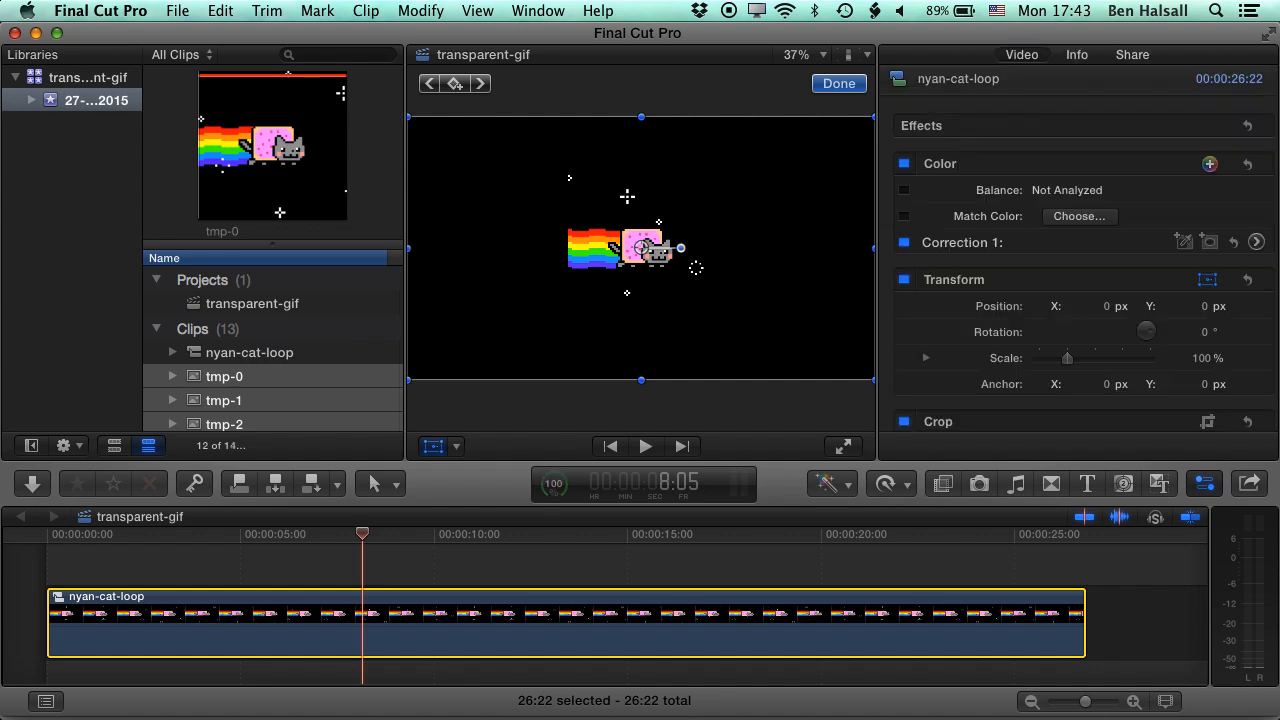
{"action": "mouse_move", "coordinate": [605, 169]}
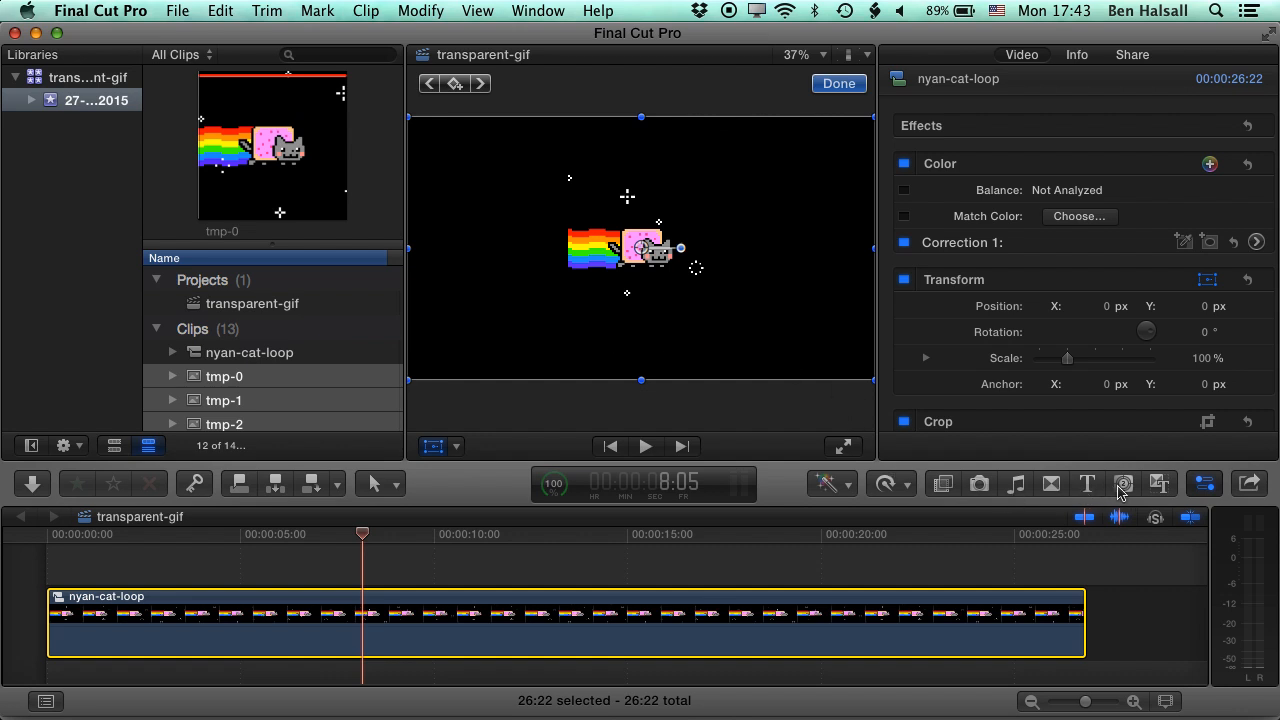
Step: Show the generators browser listing backgrounds and elements
{"action": "left_click", "coordinate": [1123, 484]}
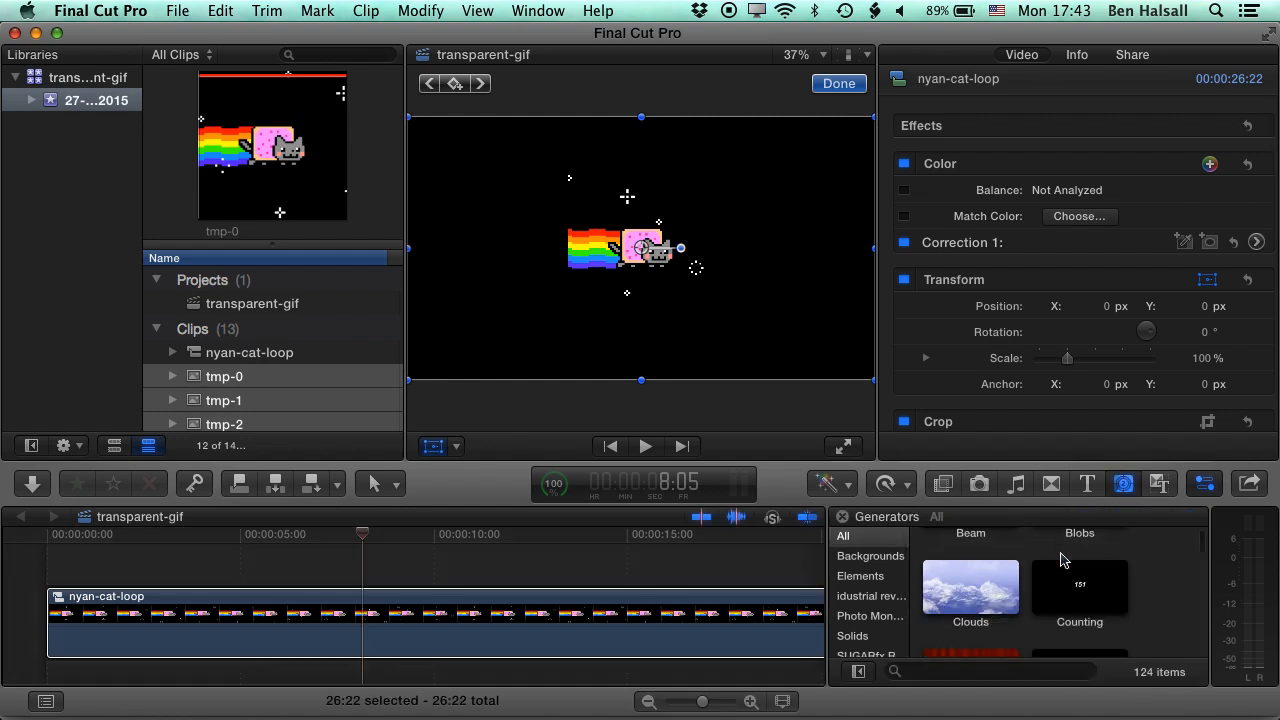
Step: Add the Clouds generator under nyan-cat-loop and return the playhead to the start
{"action": "left_click", "coordinate": [970, 589]}
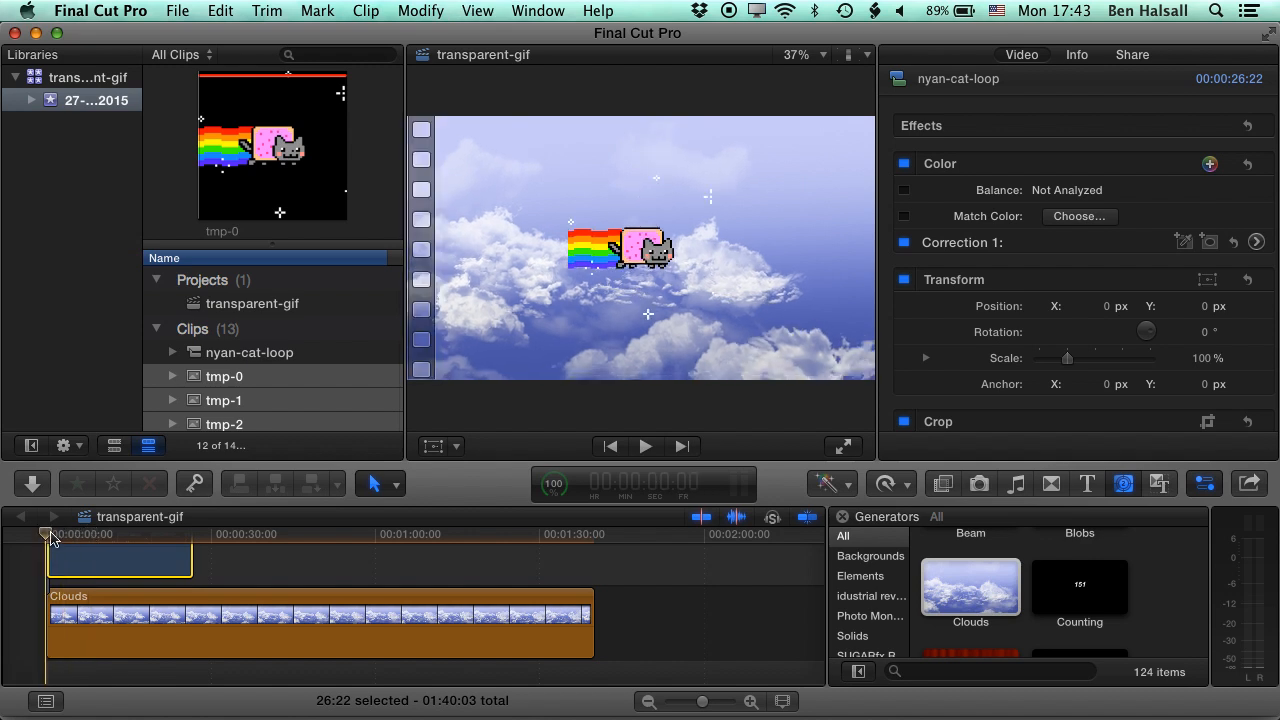
{"action": "left_click", "coordinate": [645, 446]}
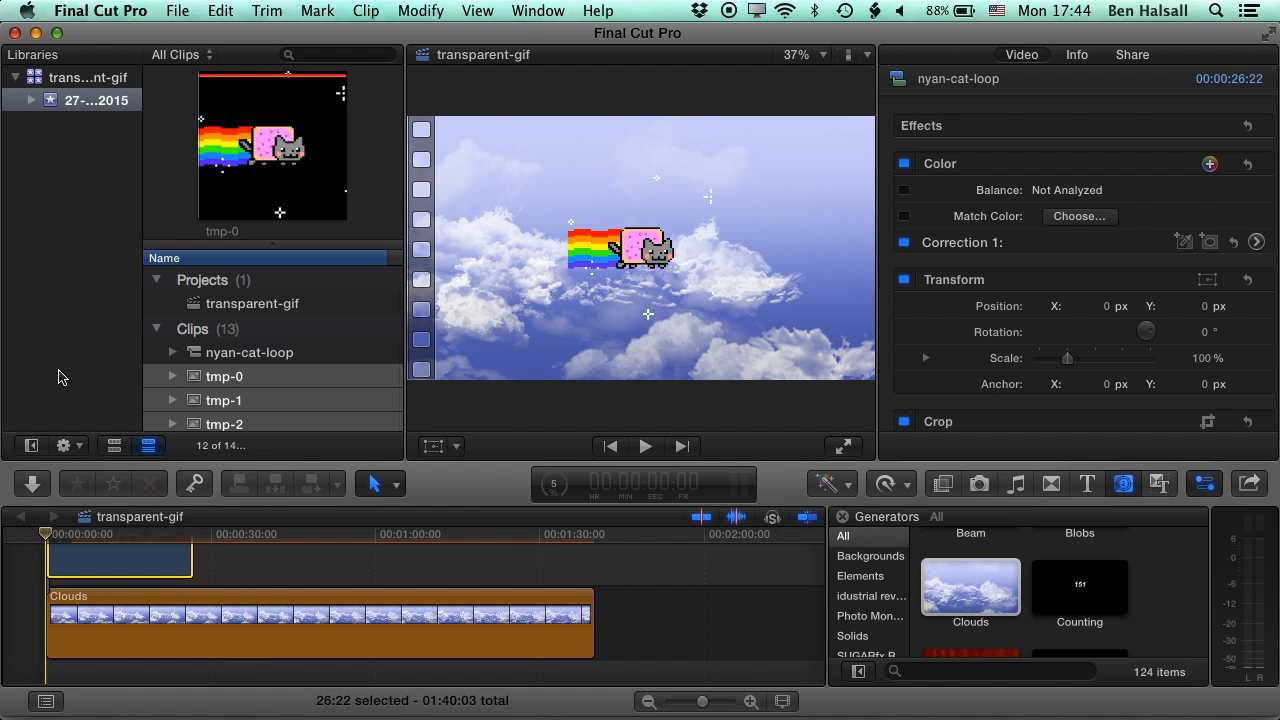
{"action": "left_click", "coordinate": [645, 446]}
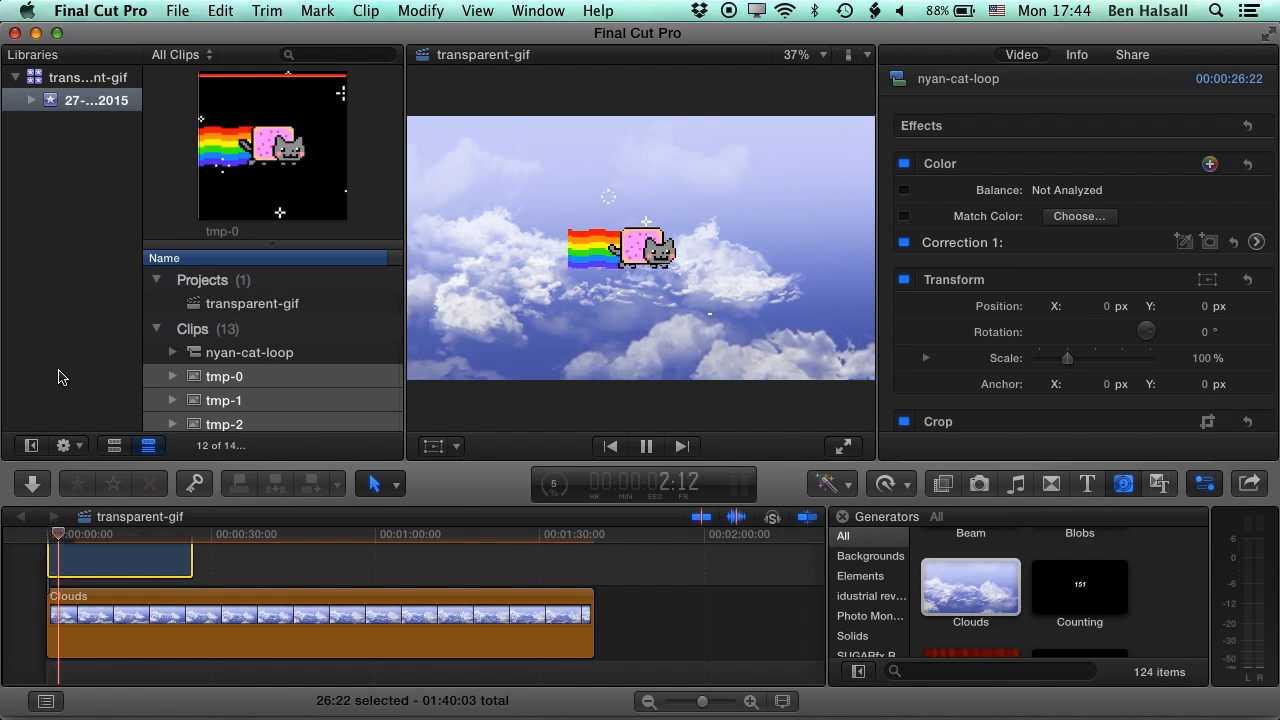
{"action": "left_click", "coordinate": [645, 446]}
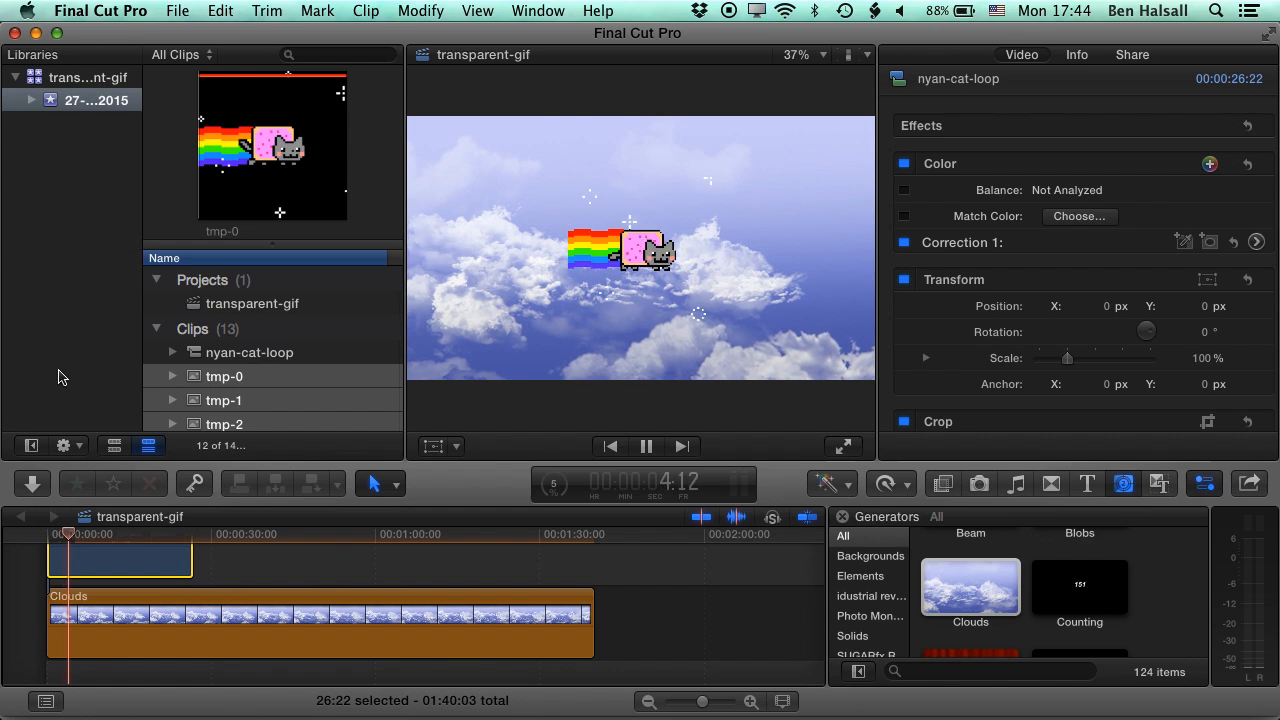